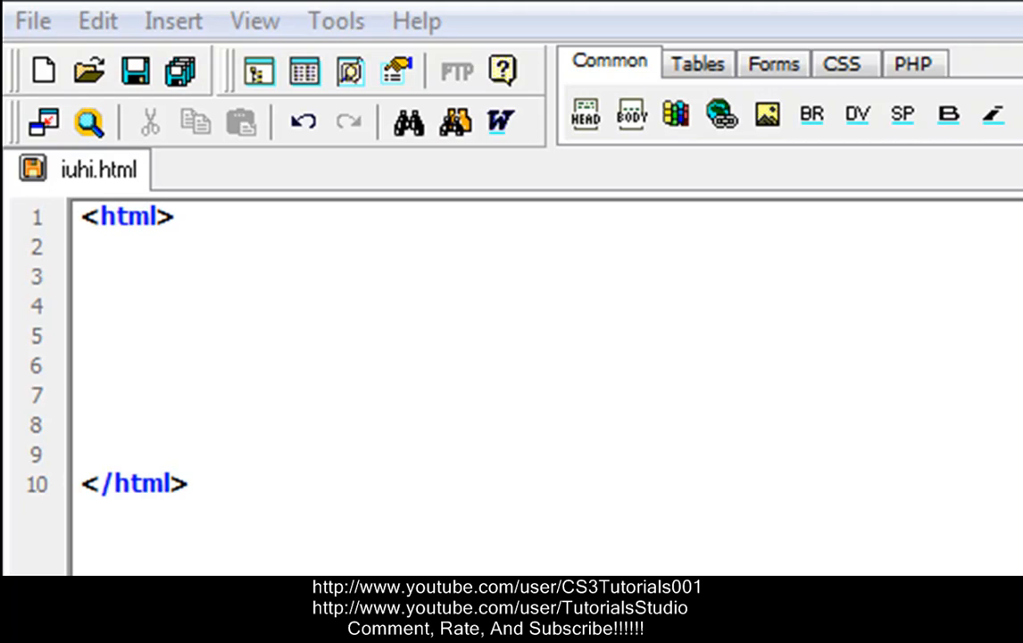
pyautogui.moveTo(246, 272)
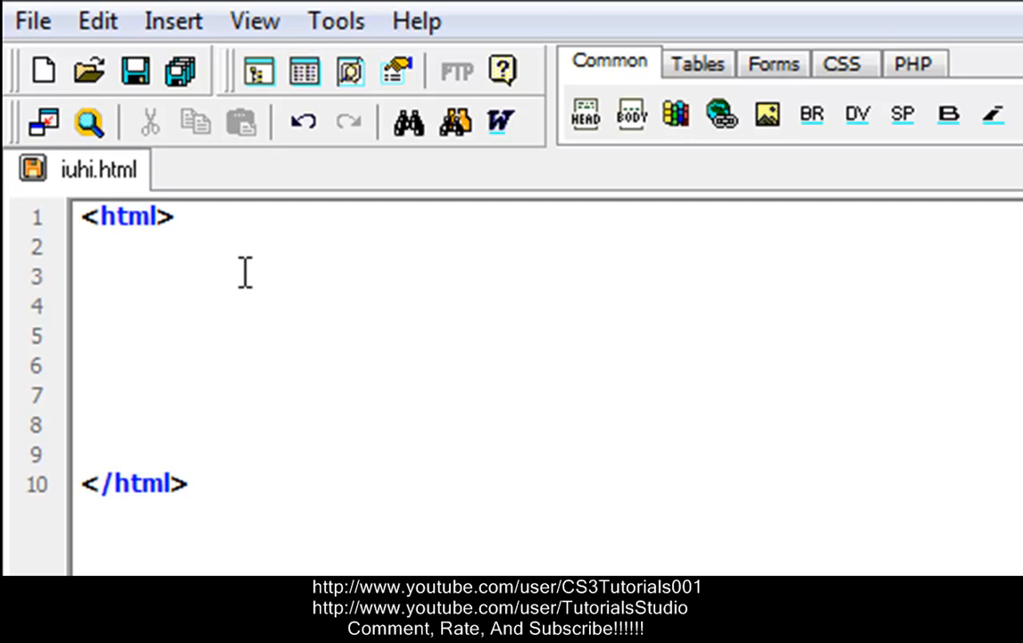
# Begin a meta tag on line 3 with name="description" and an opening content attribute.
pyautogui.write('<meta')
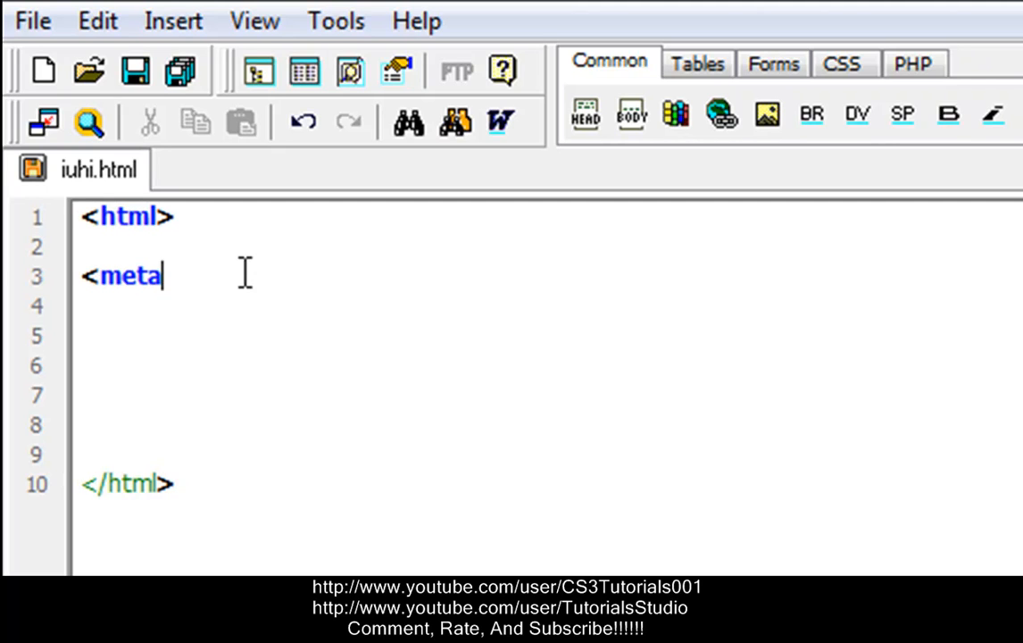
pyautogui.write('name=')
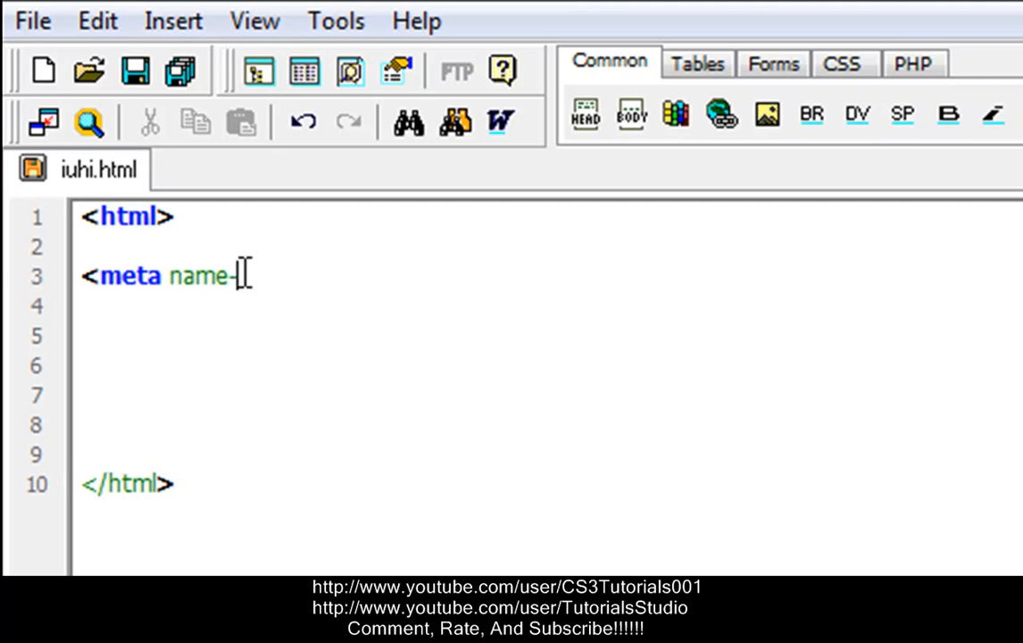
pyautogui.write('=')
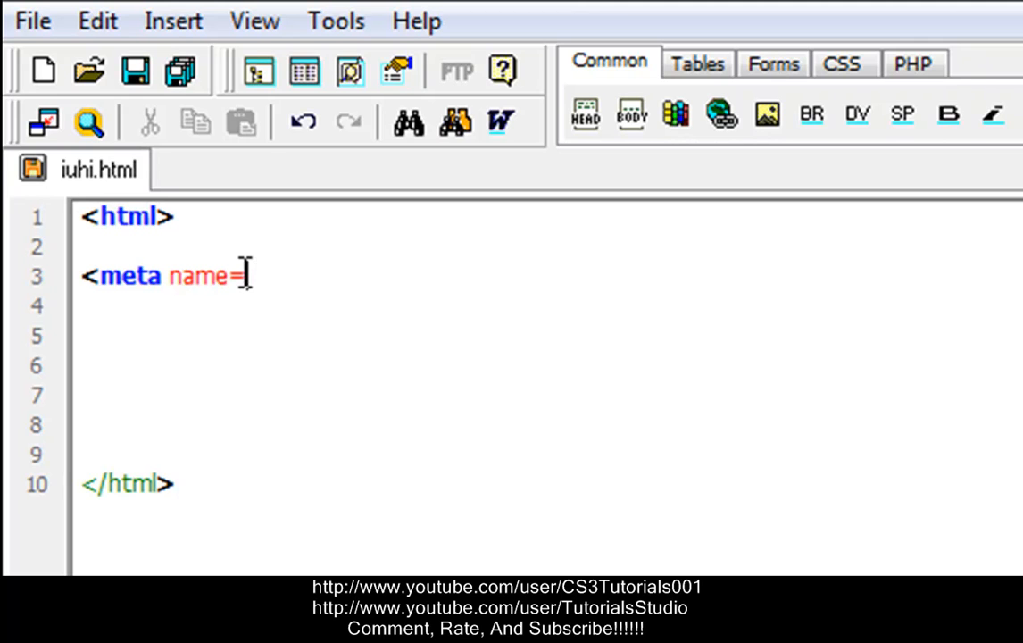
pyautogui.write('"des')
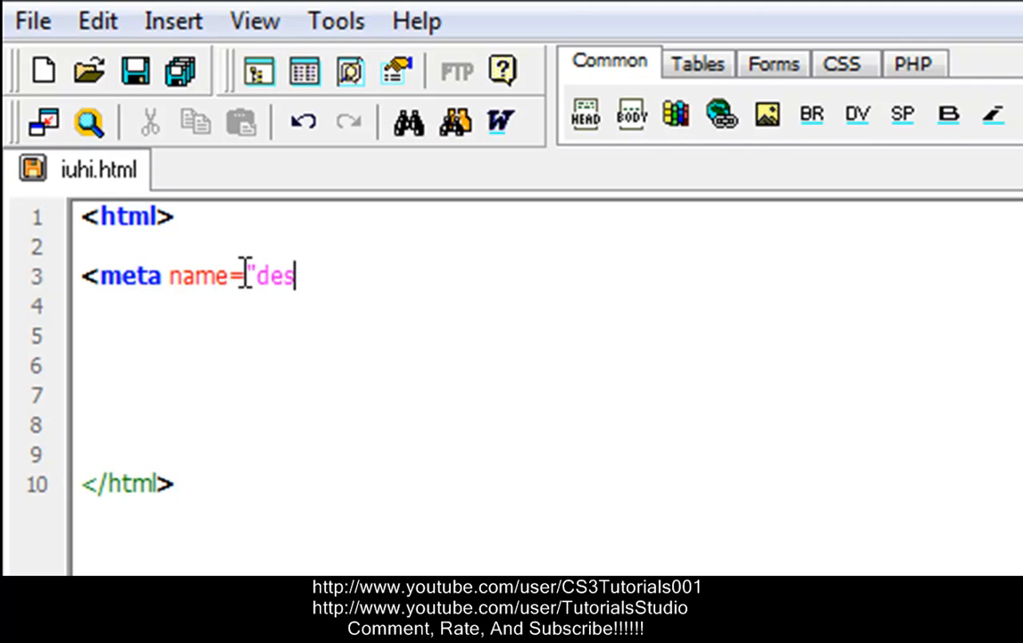
pyautogui.write('cript')
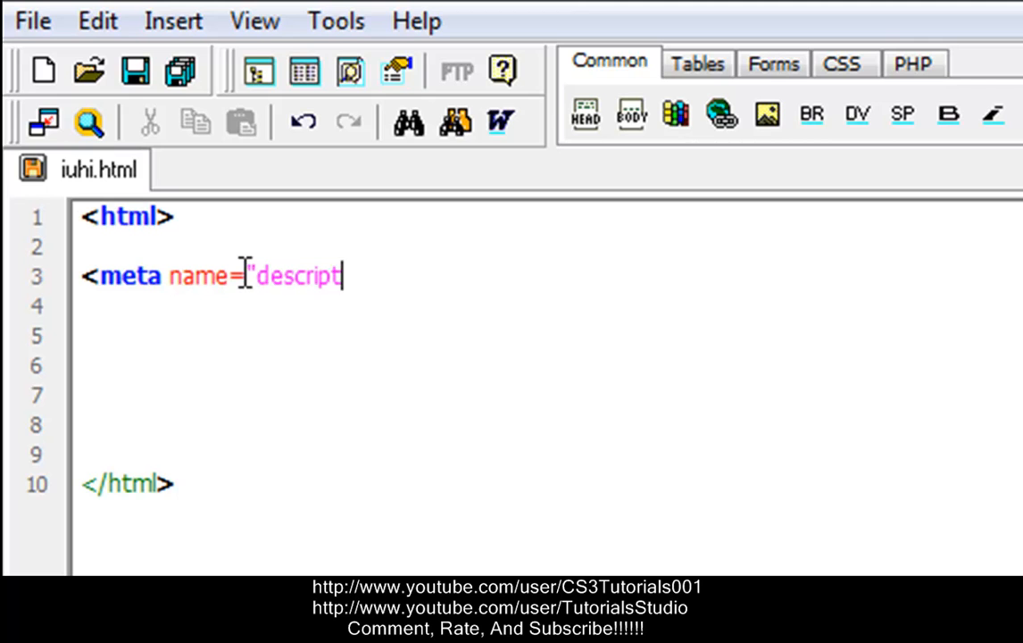
pyautogui.write('ion"')
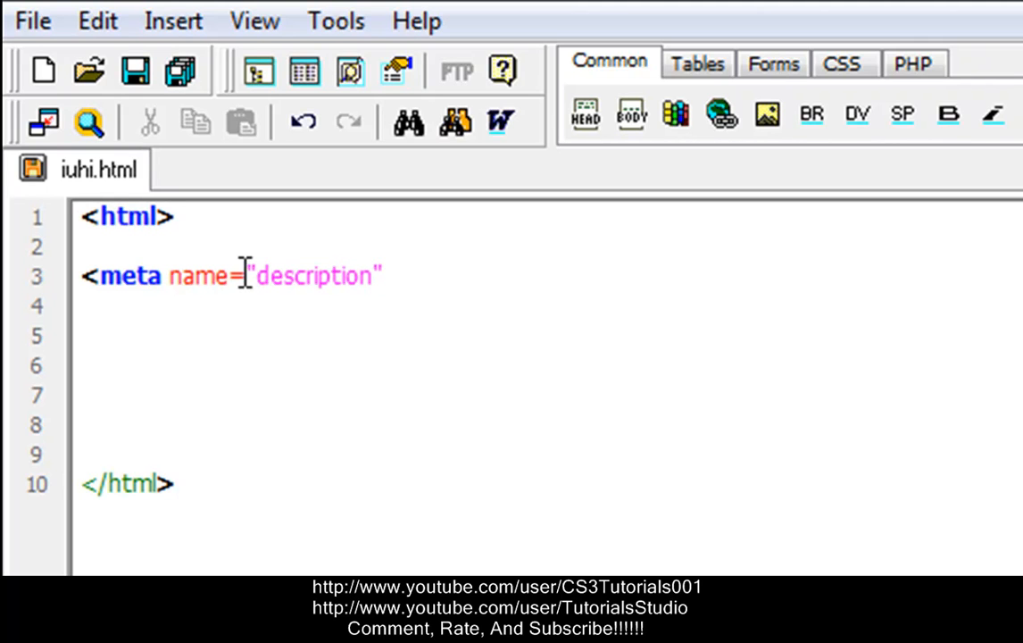
pyautogui.write('content')
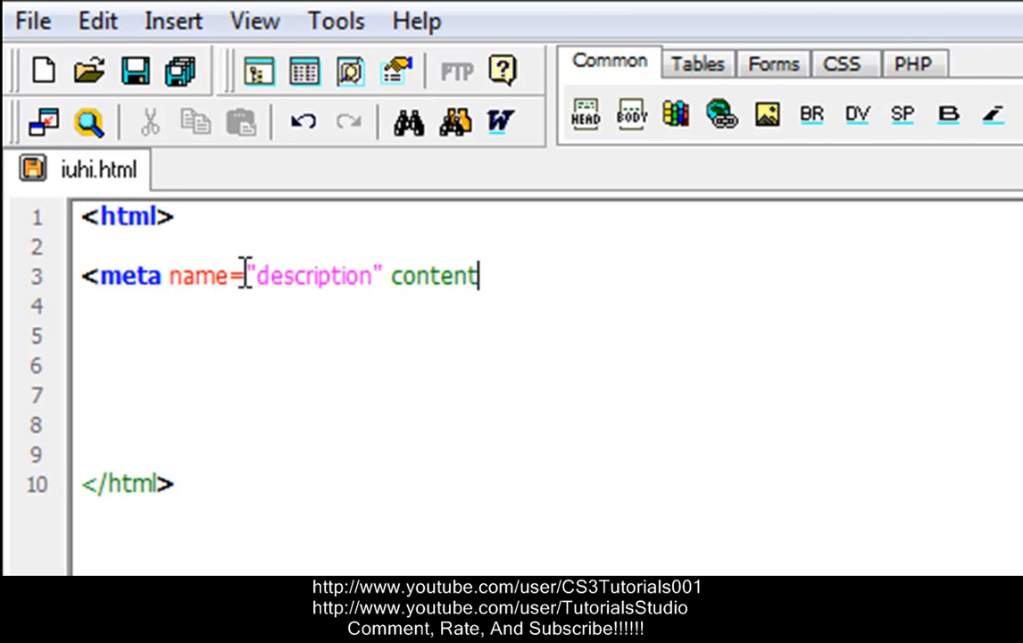
pyautogui.write('="')
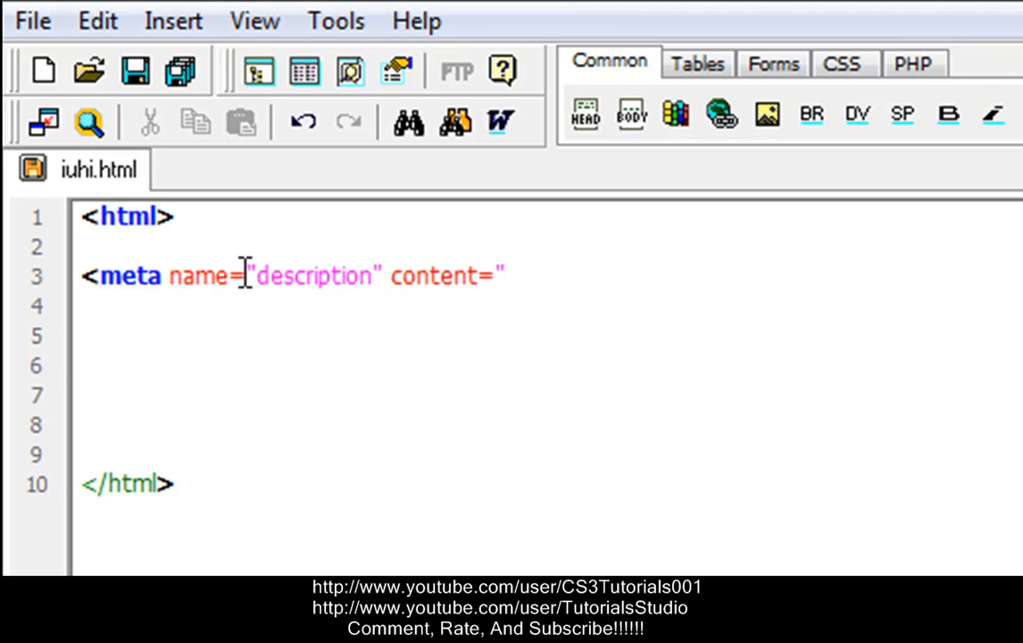
# Fill the content with youtube CS3Tutorials001, dropping the stray .com, and self-close the tag.
pyautogui.write('F')
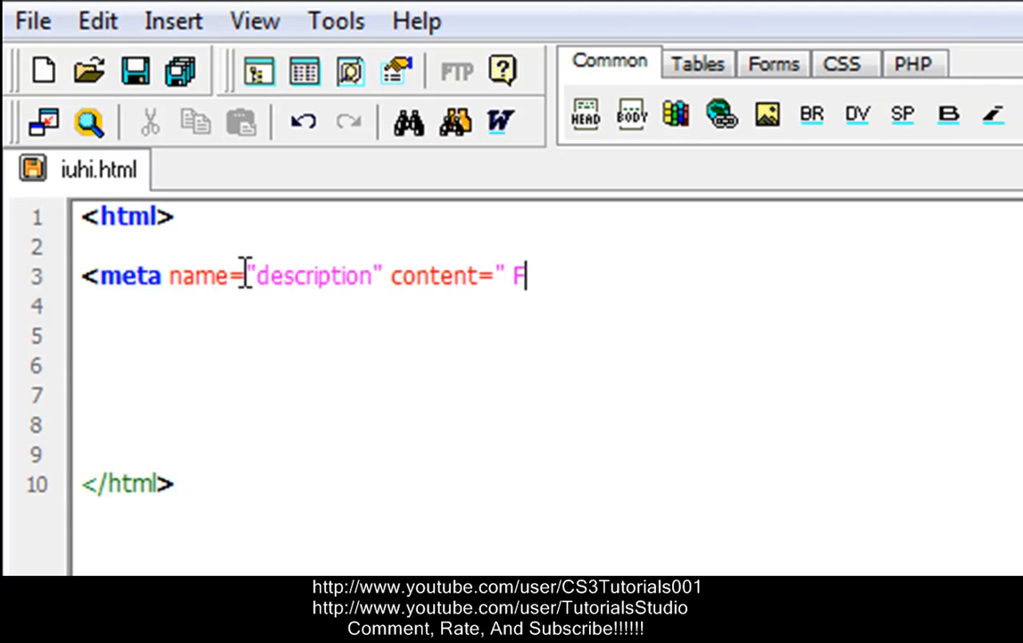
pyautogui.write('yo')
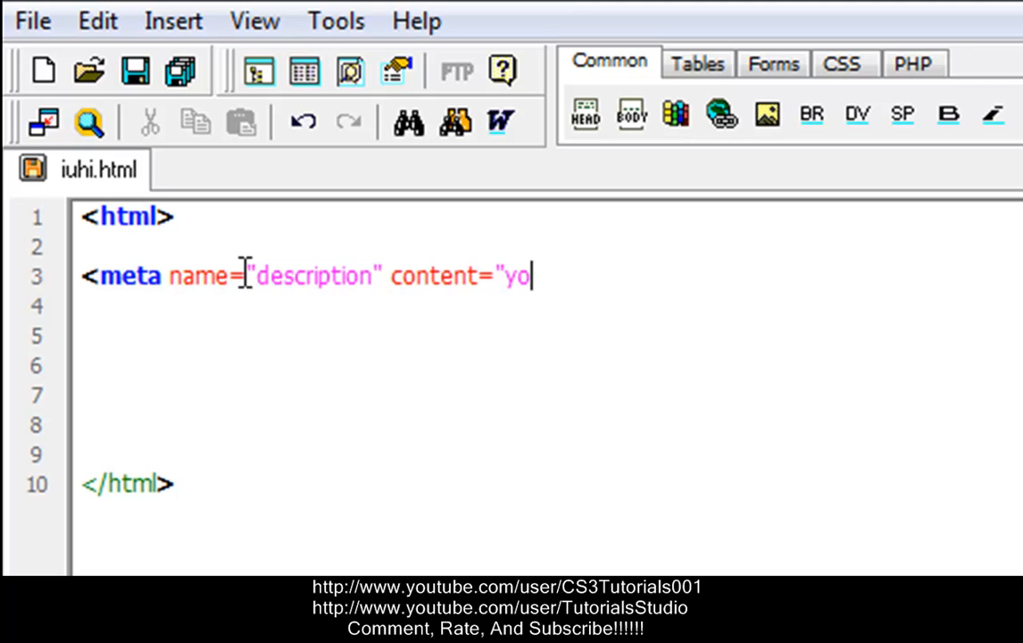
pyautogui.write('utube')
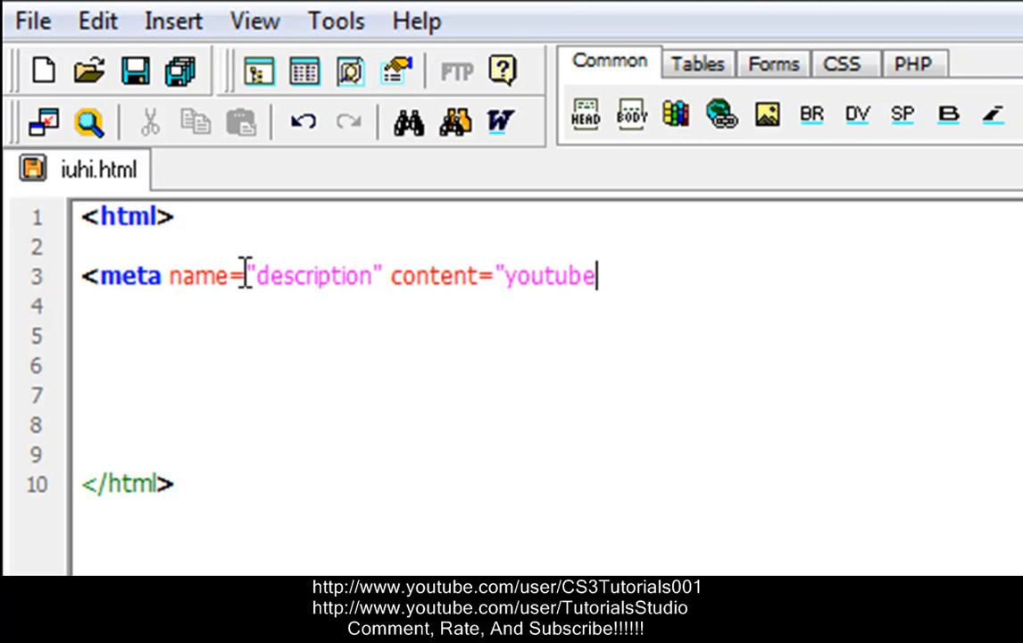
pyautogui.write('.com')
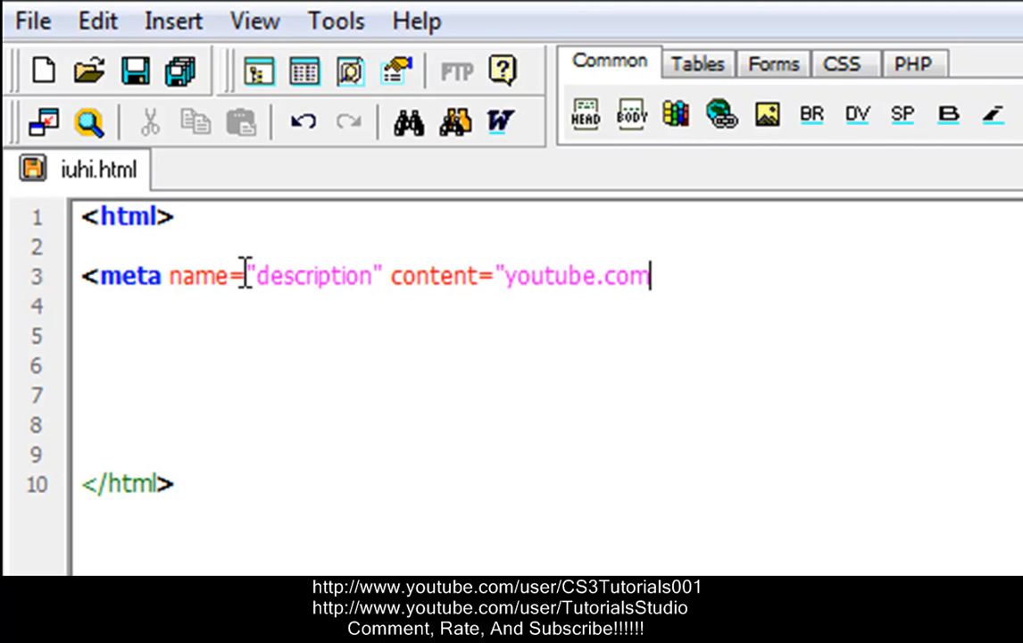
pyautogui.press('Backspace')
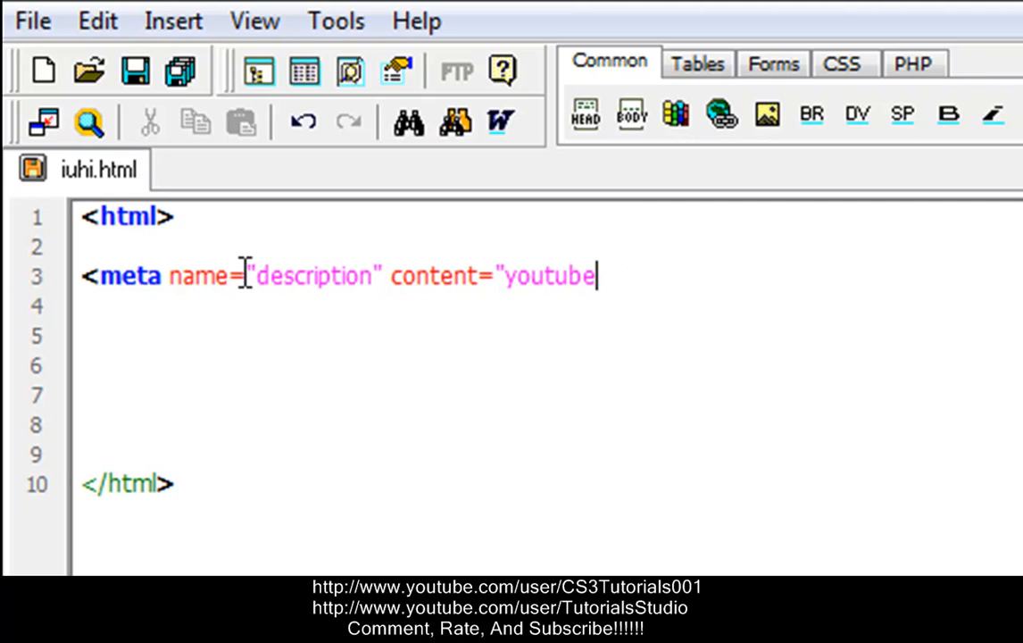
pyautogui.write('CS3Tuto')
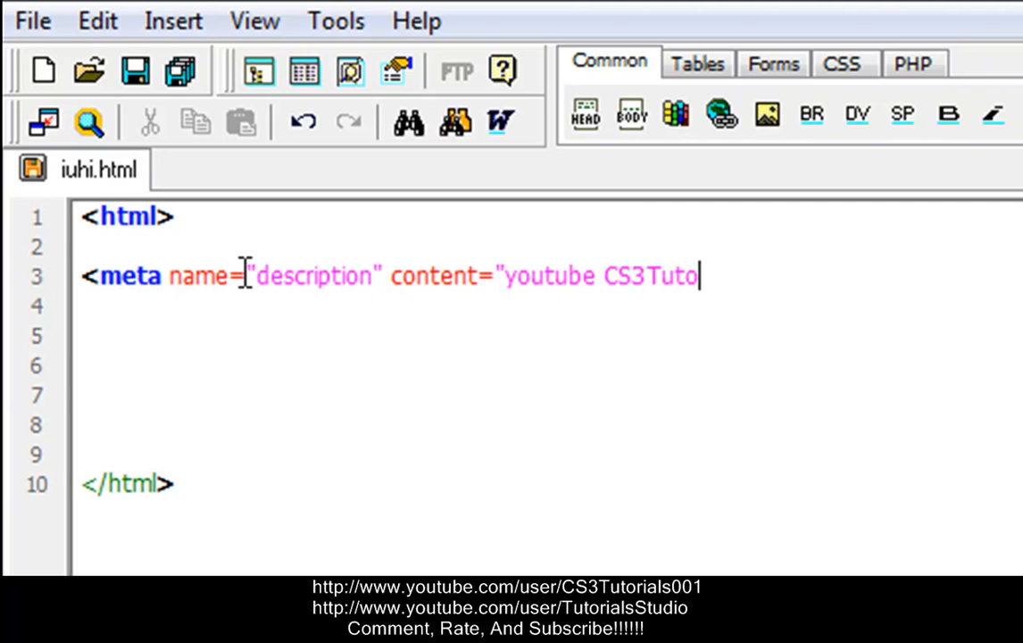
pyautogui.write('rials001')
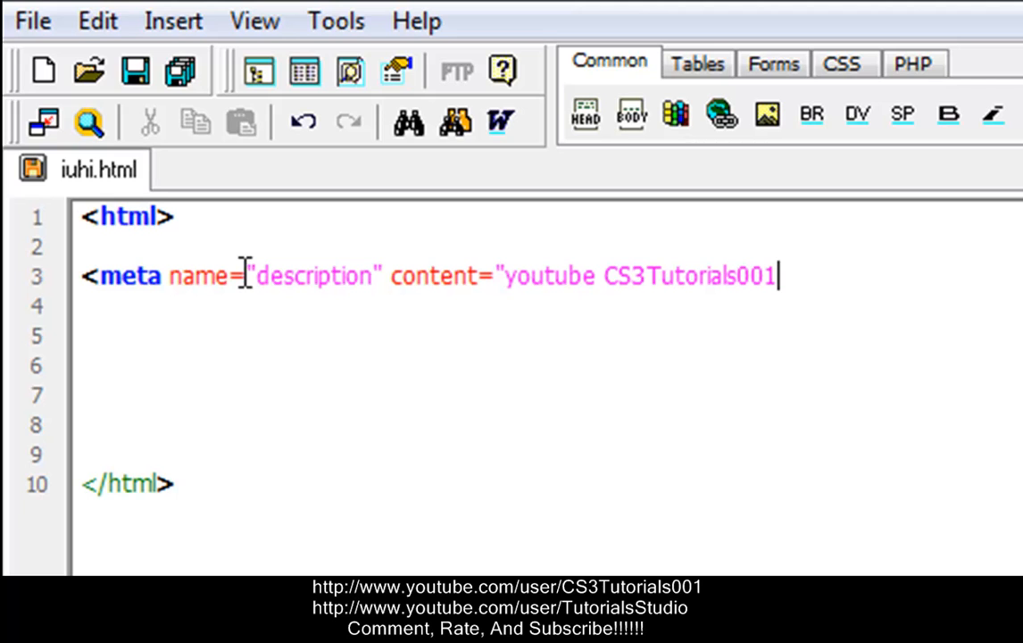
pyautogui.write('"')
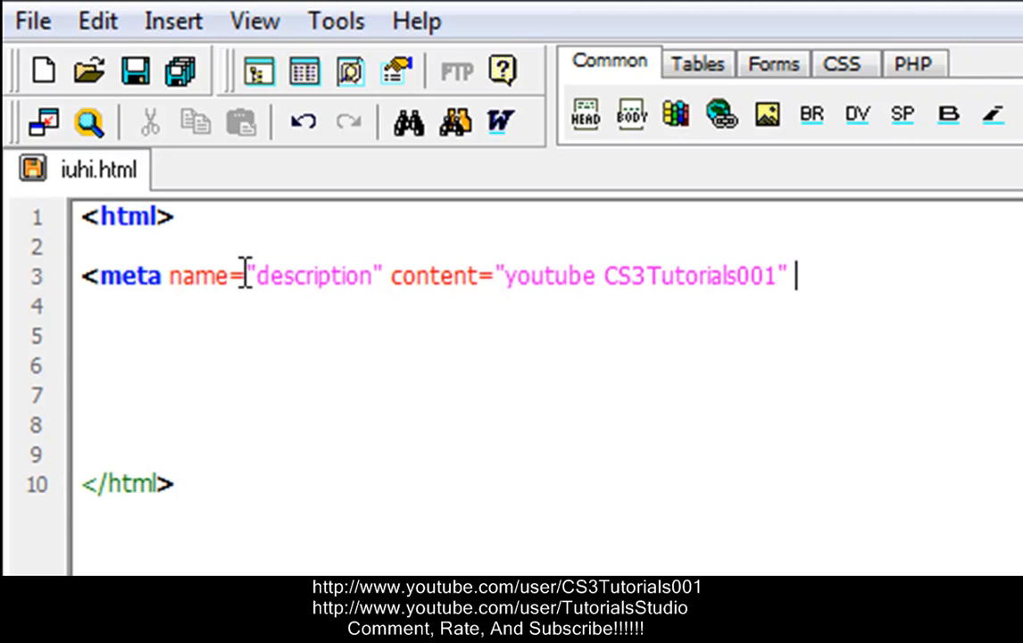
pyautogui.write('/>')
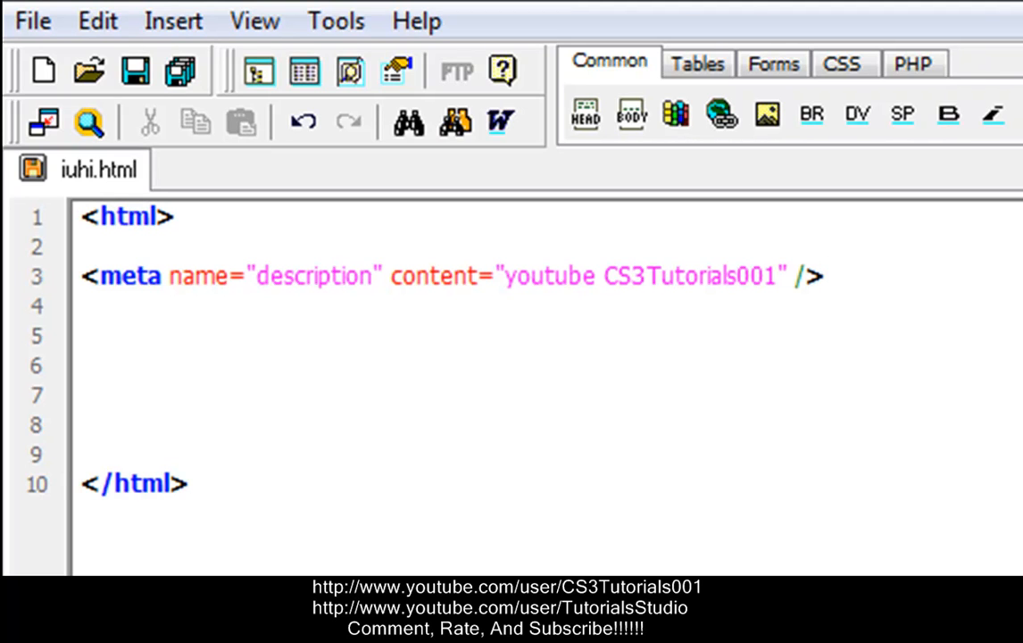
pyautogui.click(825, 275)
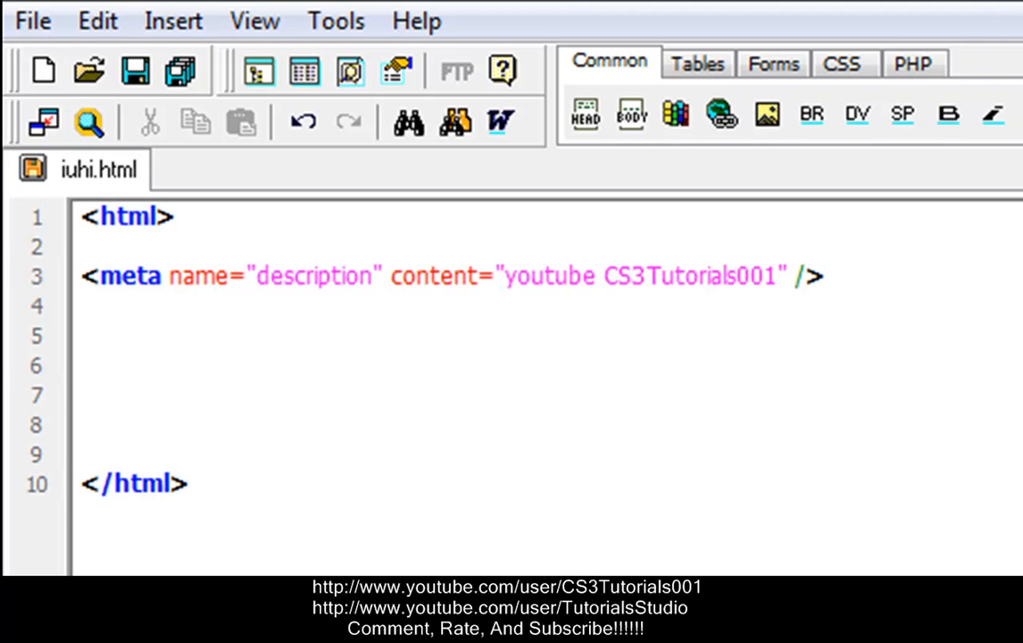
pyautogui.moveTo(338, 151)
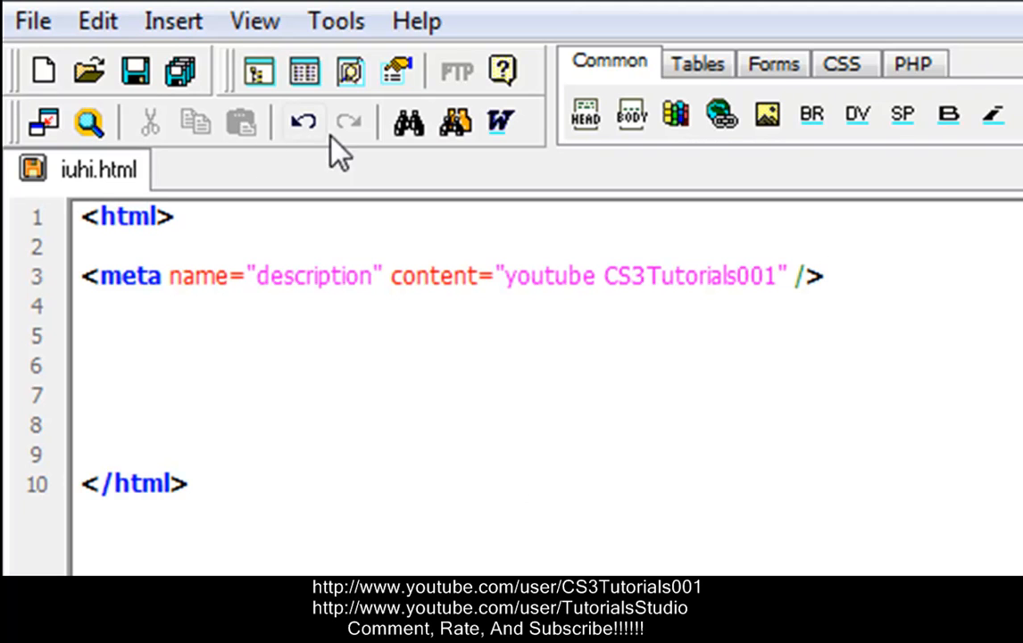
pyautogui.moveTo(447, 346)
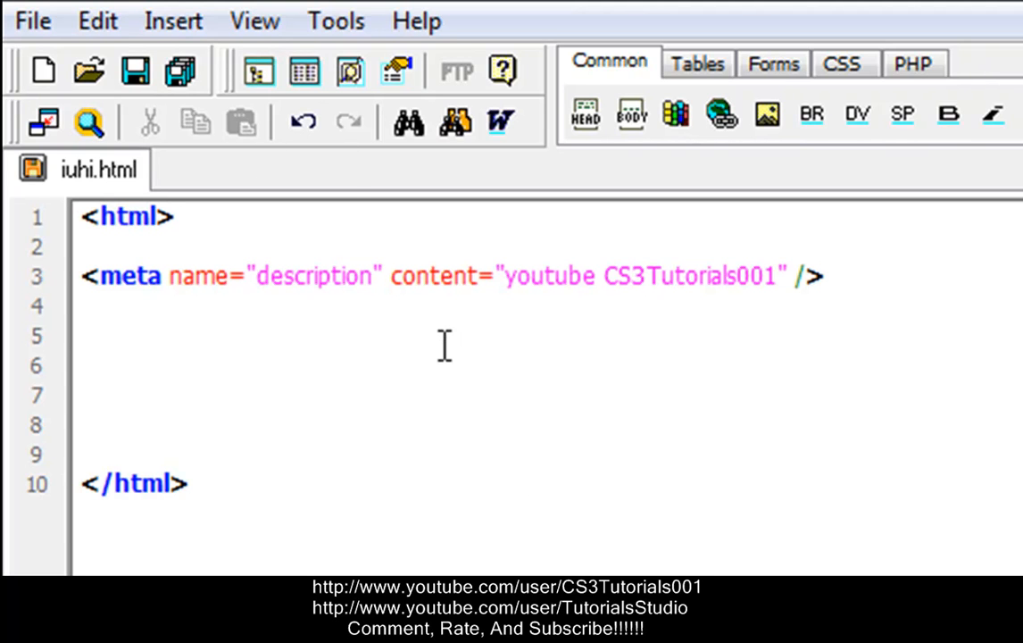
# Begin a meta tag on line 5 with name="Keywords" and a content attribute.
pyautogui.write('<meta')
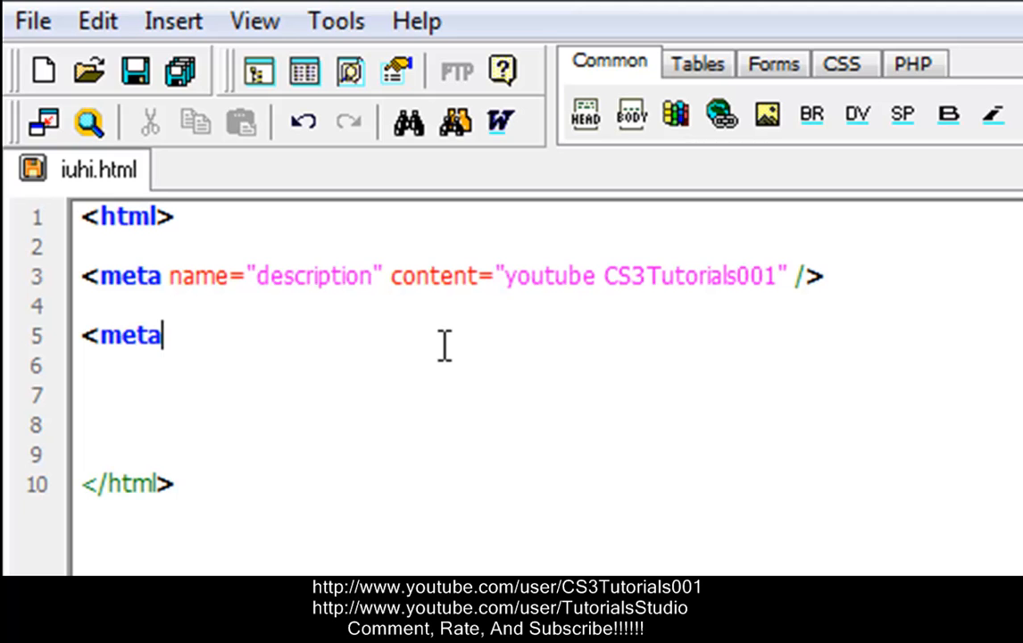
pyautogui.write('name')
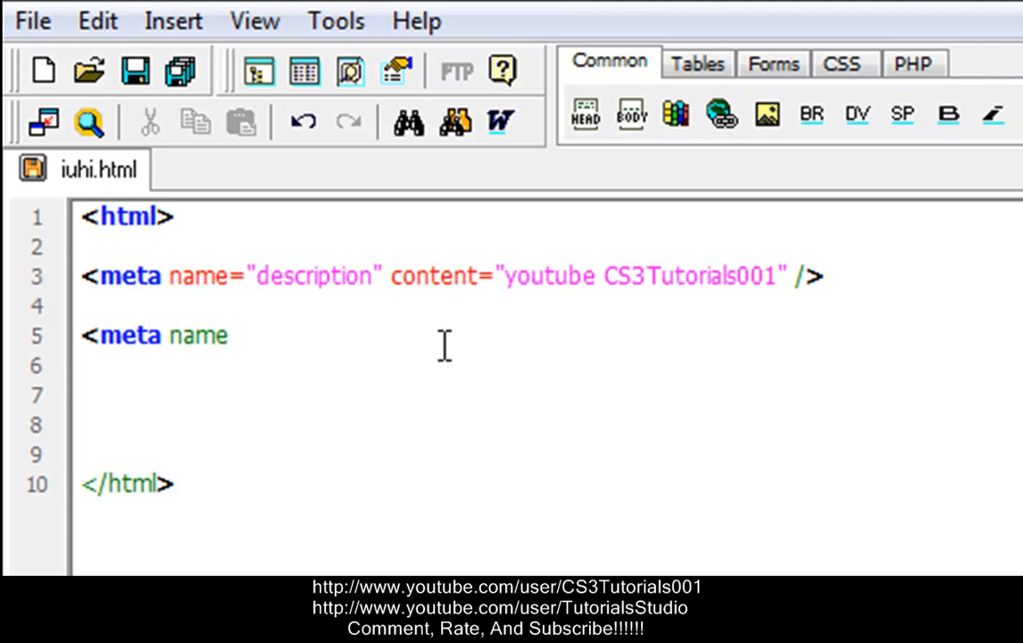
pyautogui.write('="Ke')
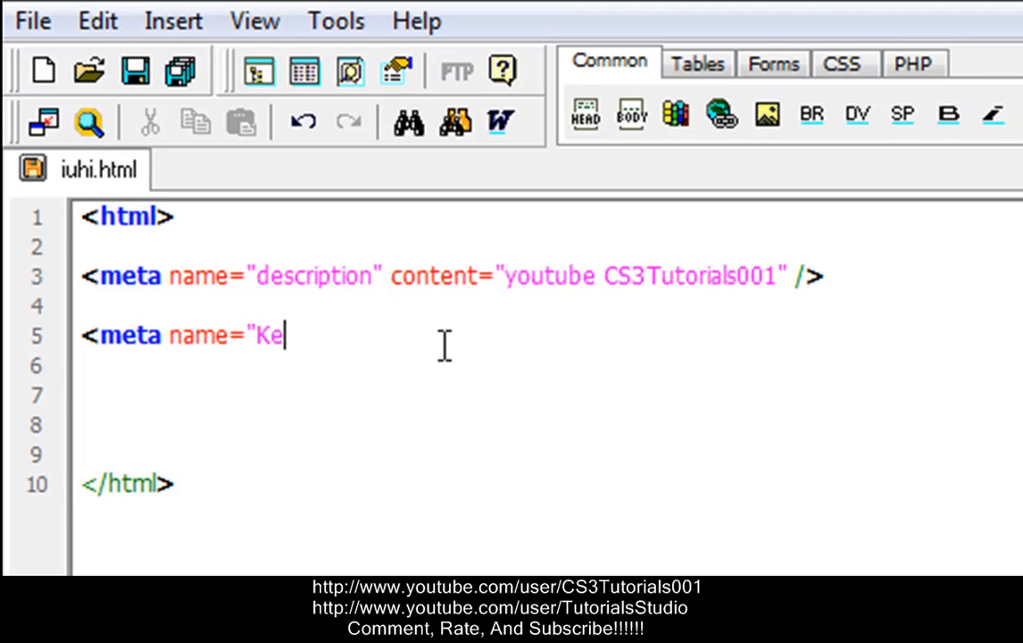
pyautogui.write('ywords')
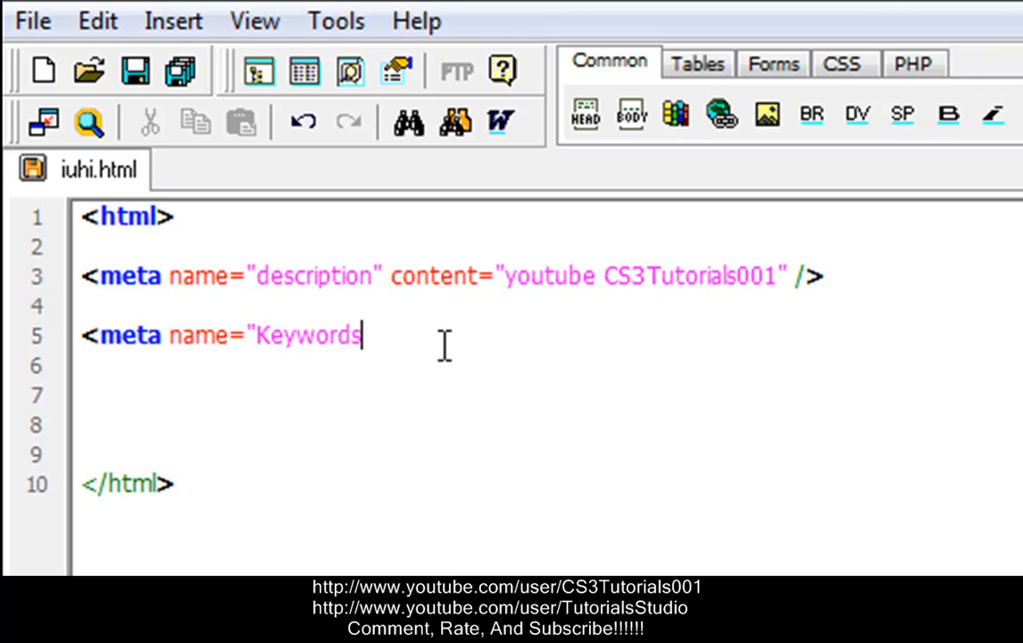
pyautogui.write('"')
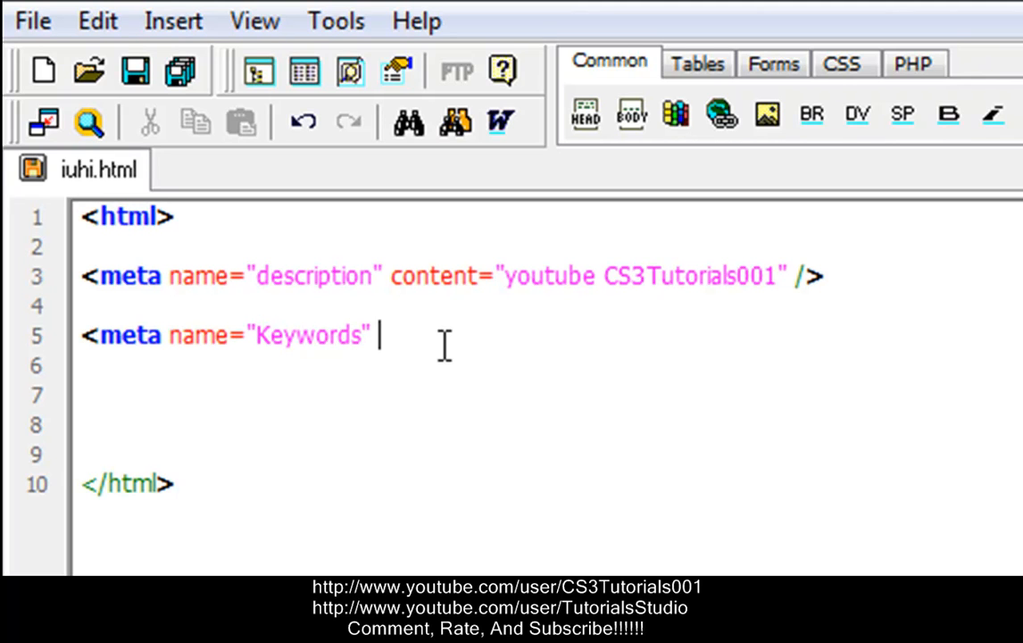
pyautogui.write('content')
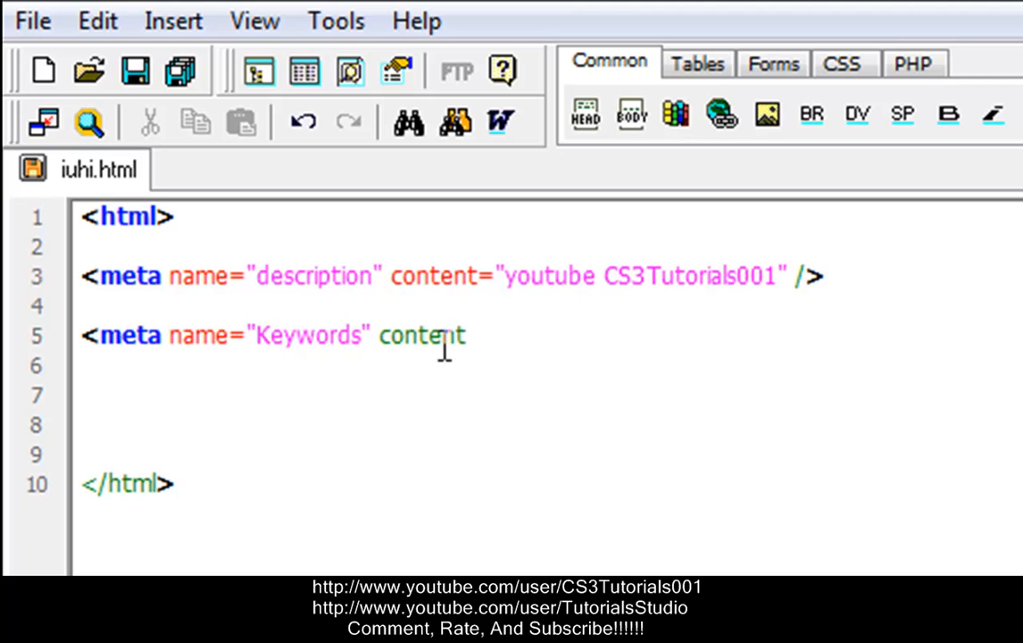
# Enter the keyword content HTML Tutorials Beef corn awesome.
pyautogui.write('="HTML Tu')
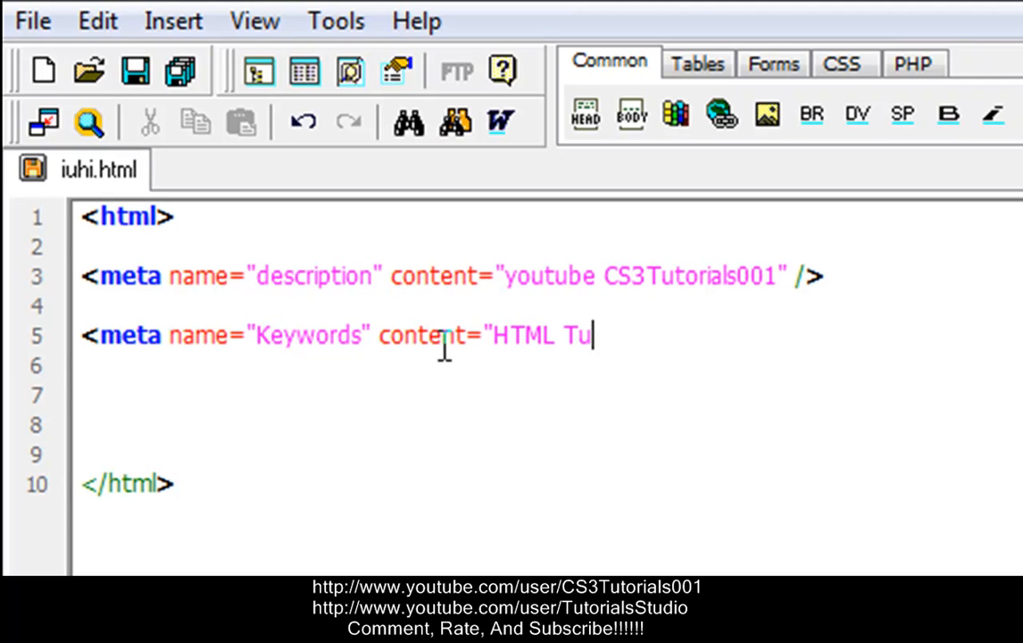
pyautogui.write('toria')
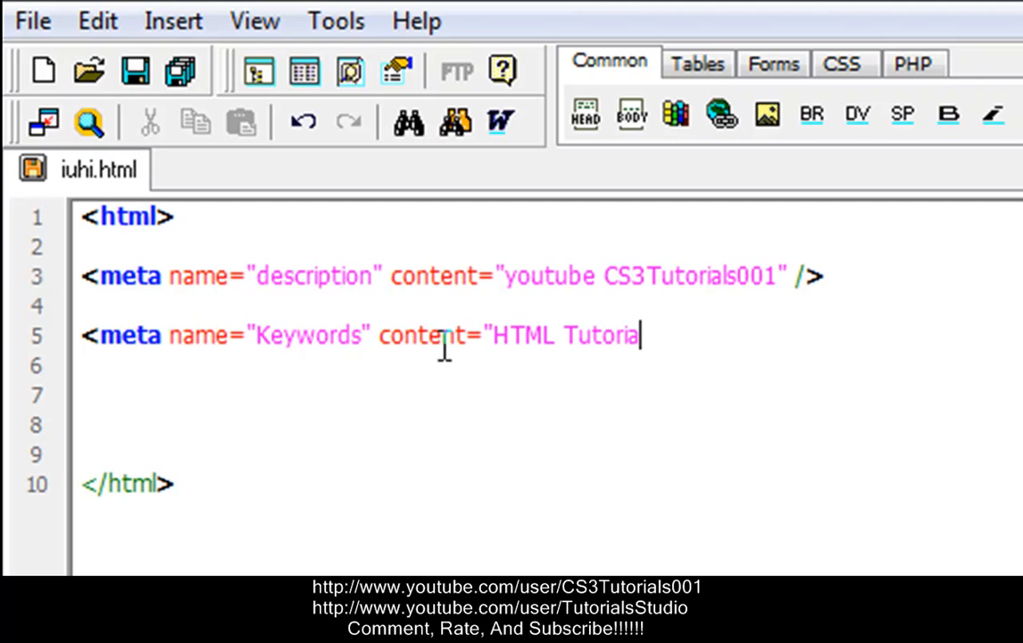
pyautogui.write('s Bee')
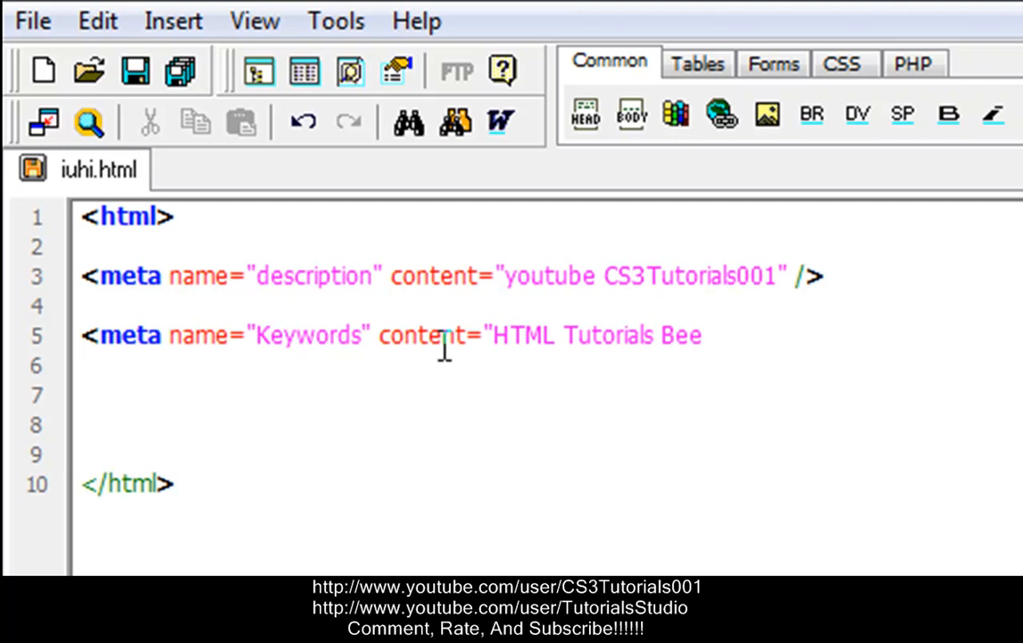
pyautogui.write('f')
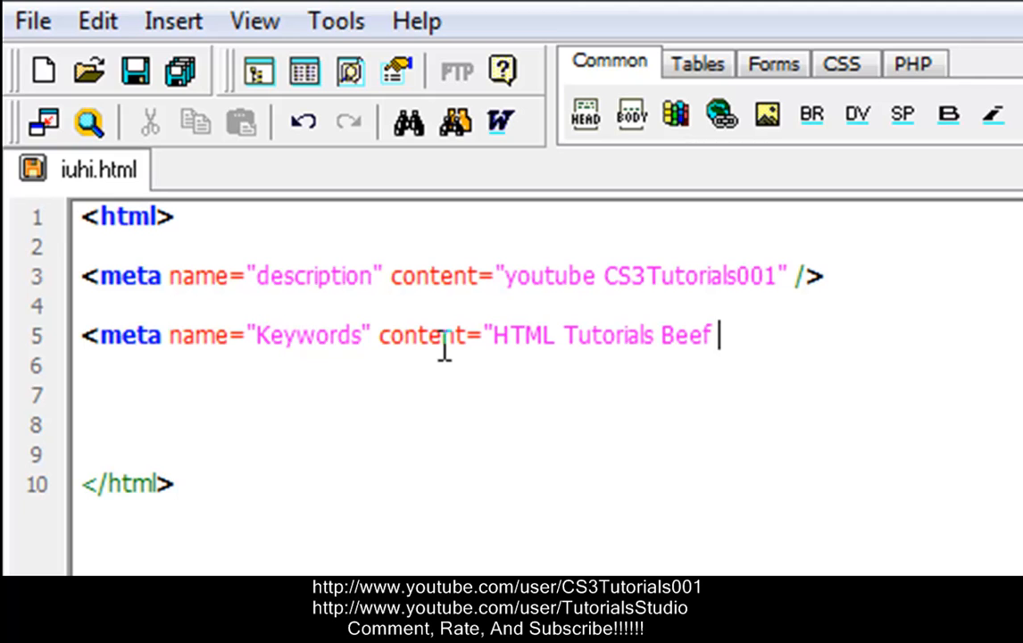
pyautogui.write('corn')
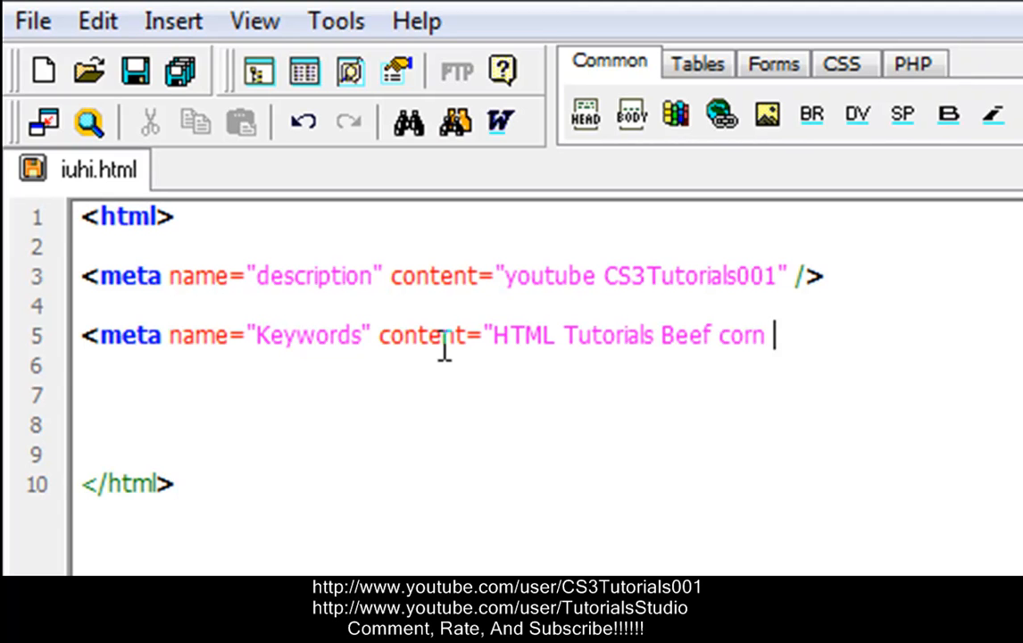
pyautogui.write('aweosm')
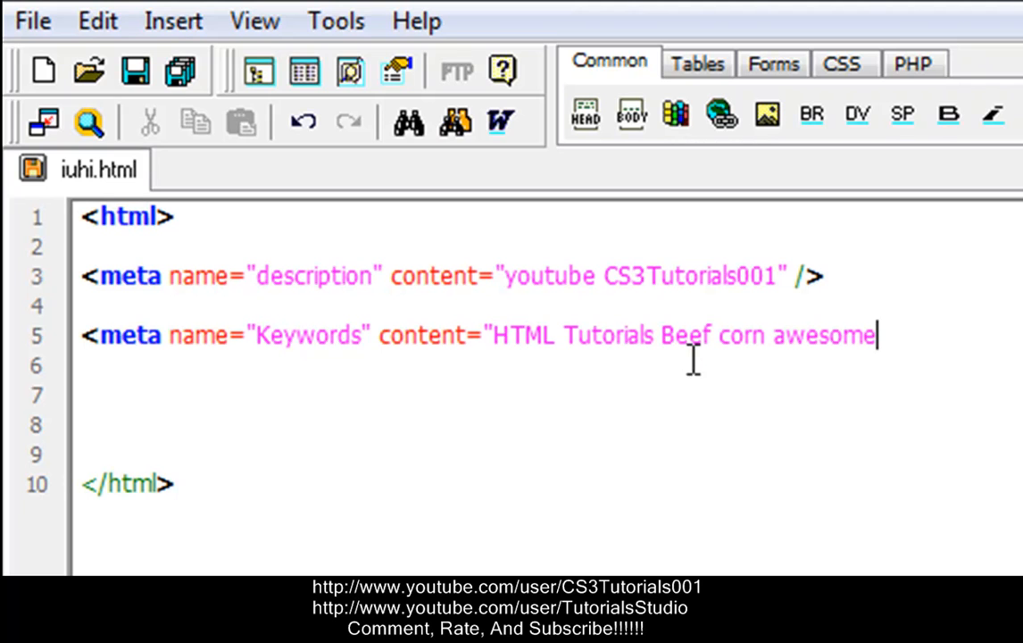
pyautogui.moveTo(555, 335)
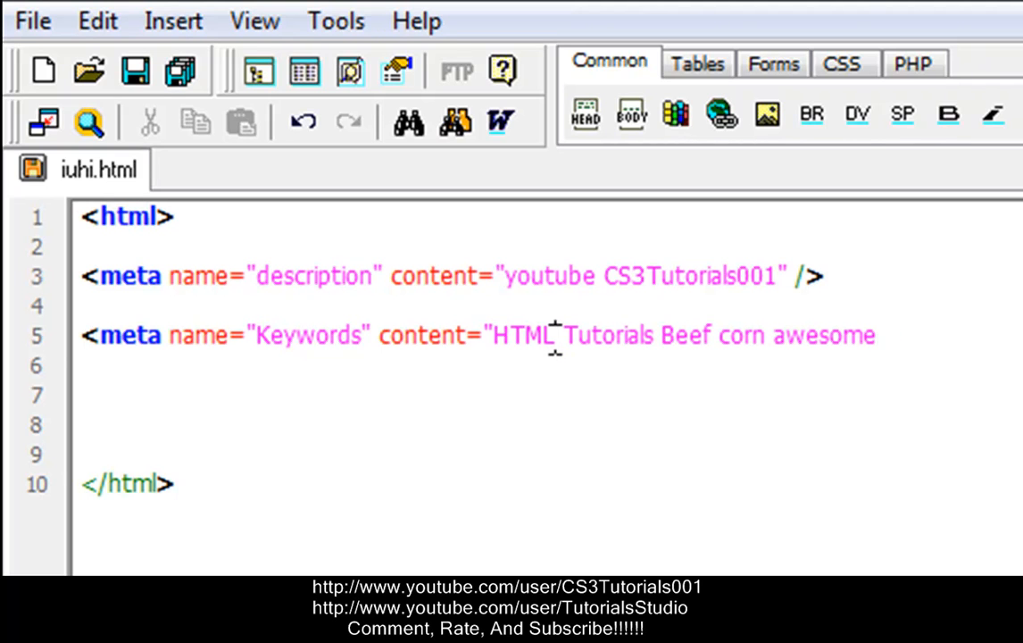
# Comma-separate the keywords, add ham as the last one and close the content quote.
pyautogui.write(',')
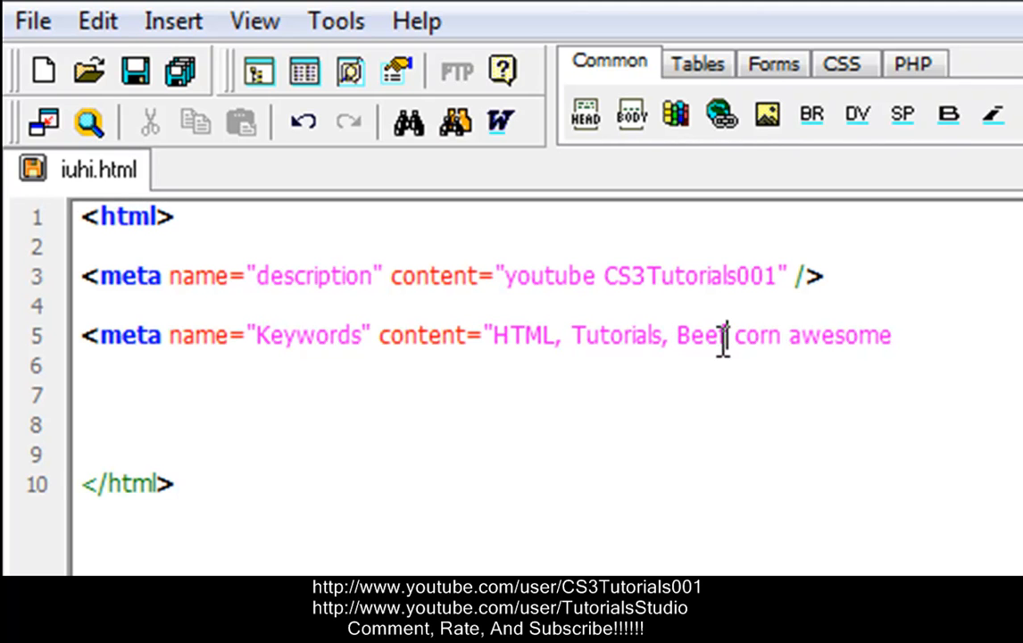
pyautogui.write('f,')
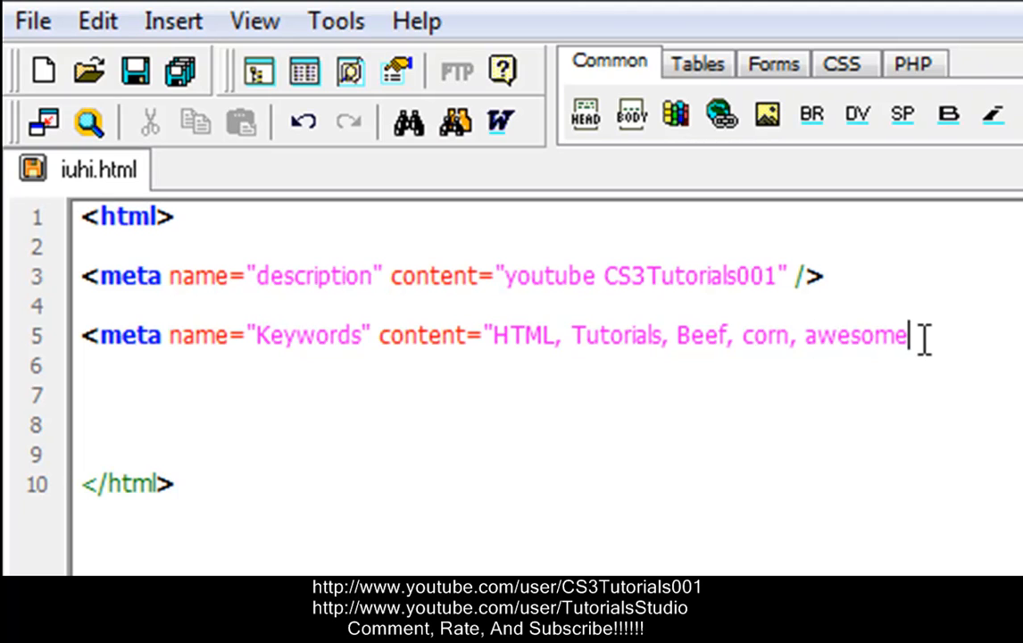
pyautogui.write(',')
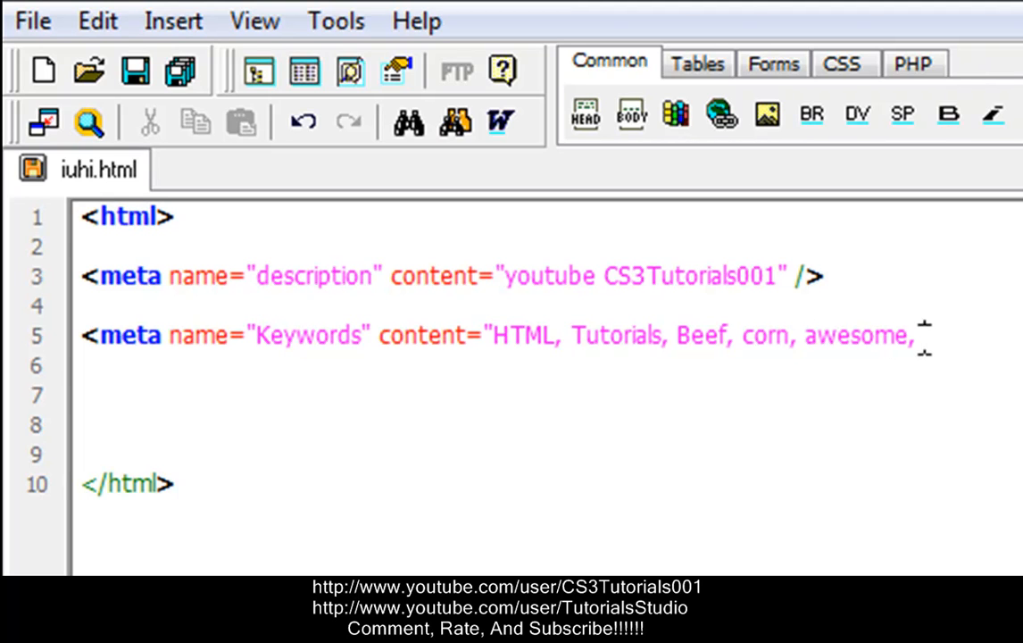
pyautogui.write('ham')
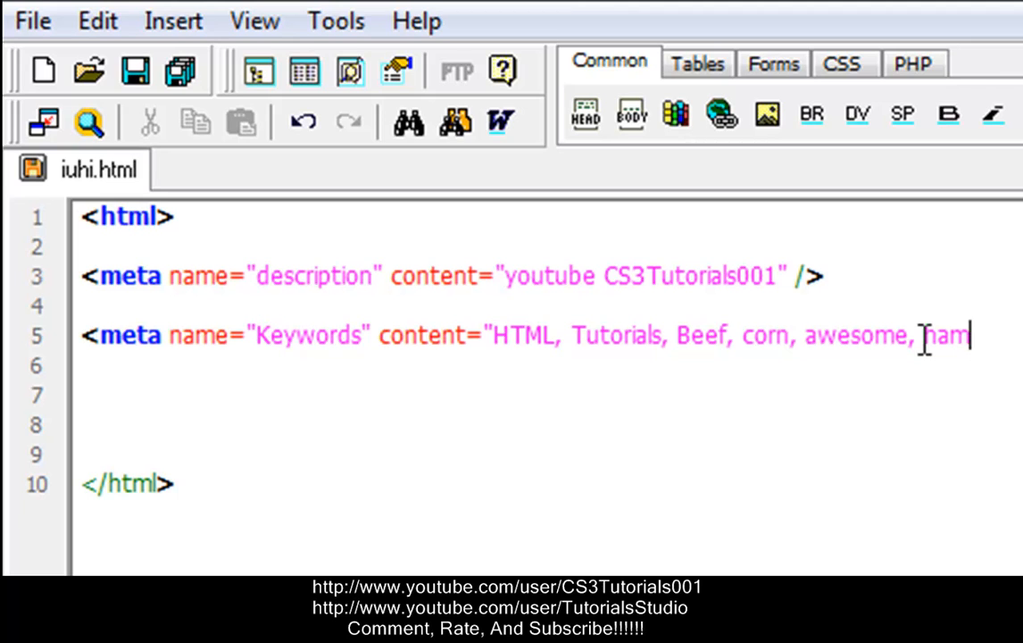
pyautogui.write('"')
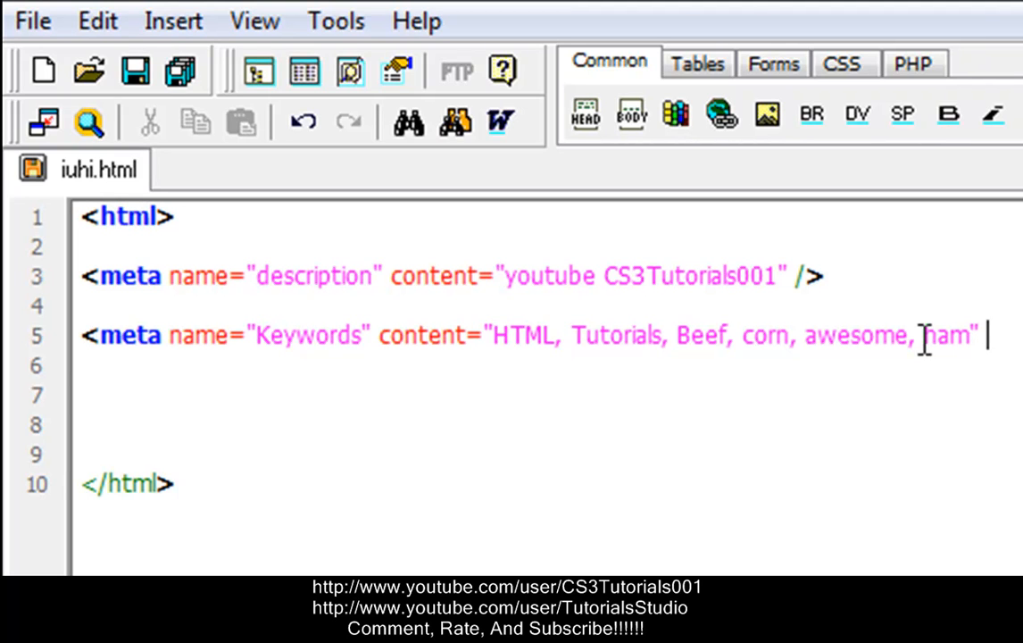
pyautogui.write(',')
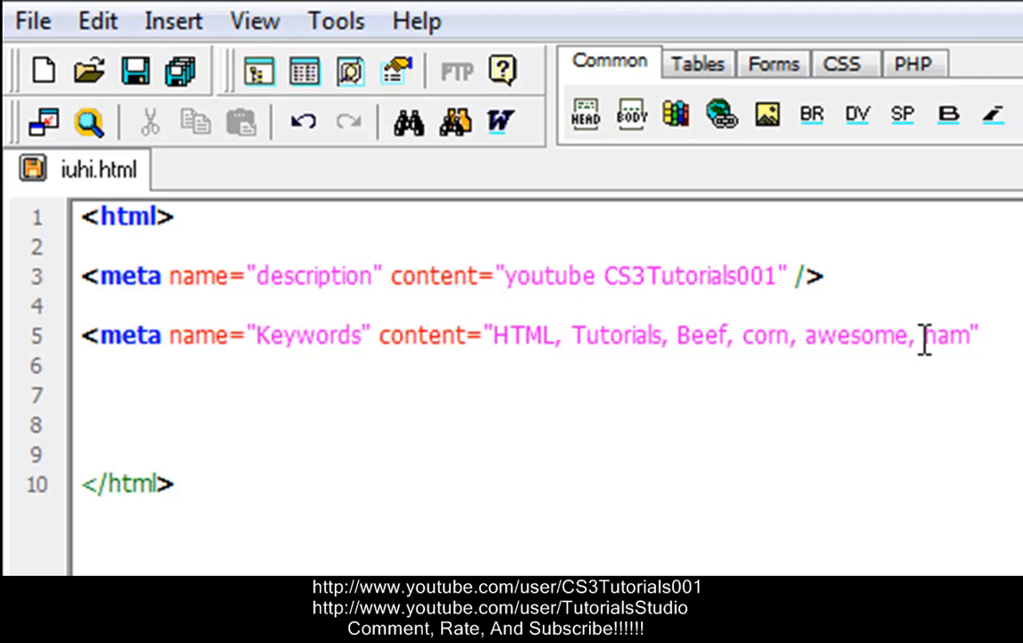
# Self-close the keywords meta tag with /> so both meta tags are complete.
pyautogui.write('/>')
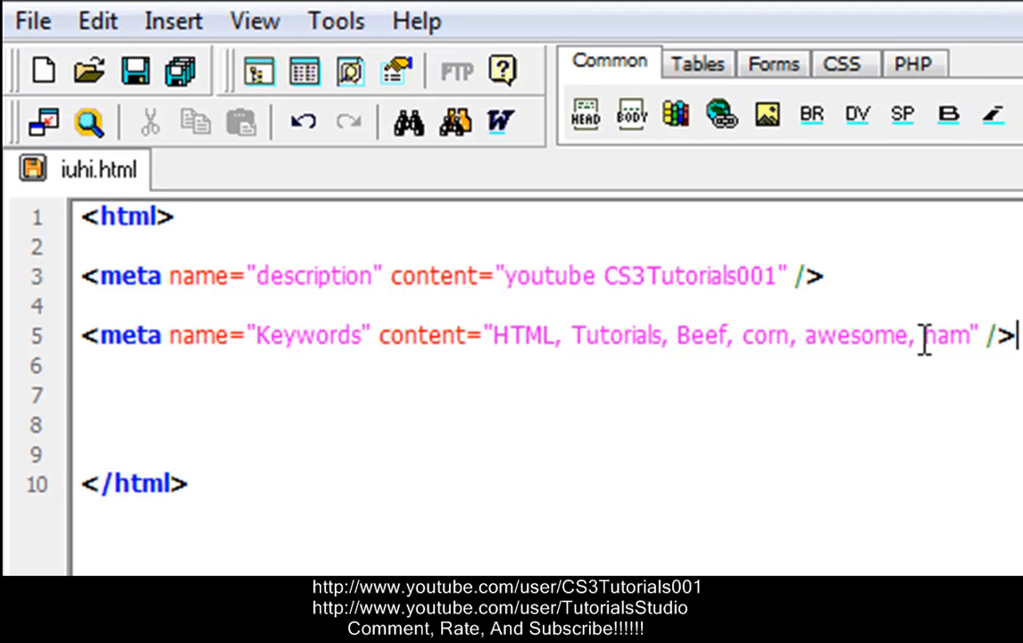
pyautogui.moveTo(982, 300)
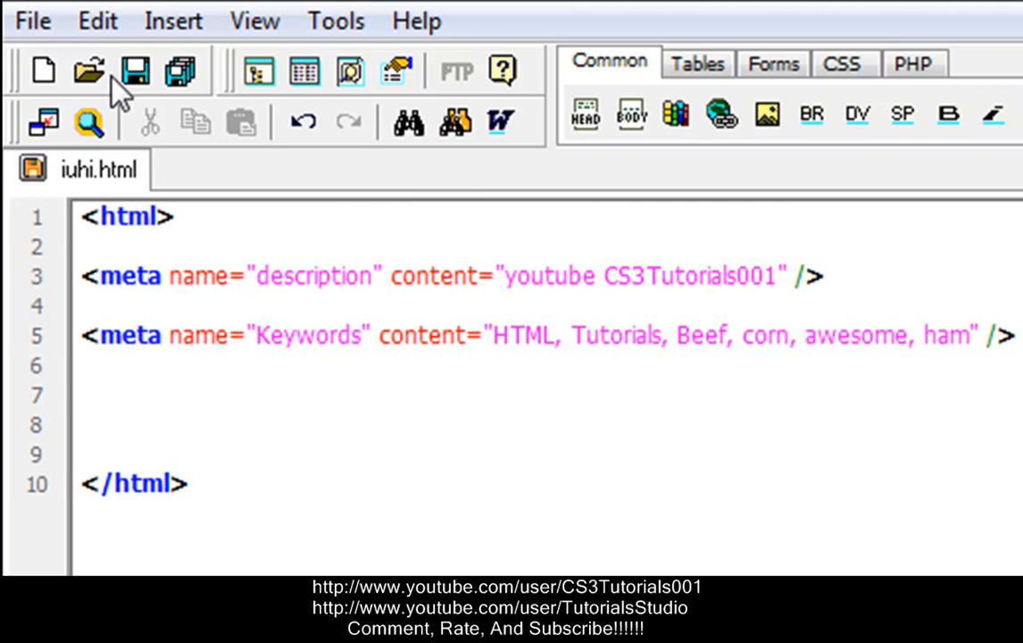
# Save iuhi.html with its description and keywords meta tags.
pyautogui.click(33, 21)
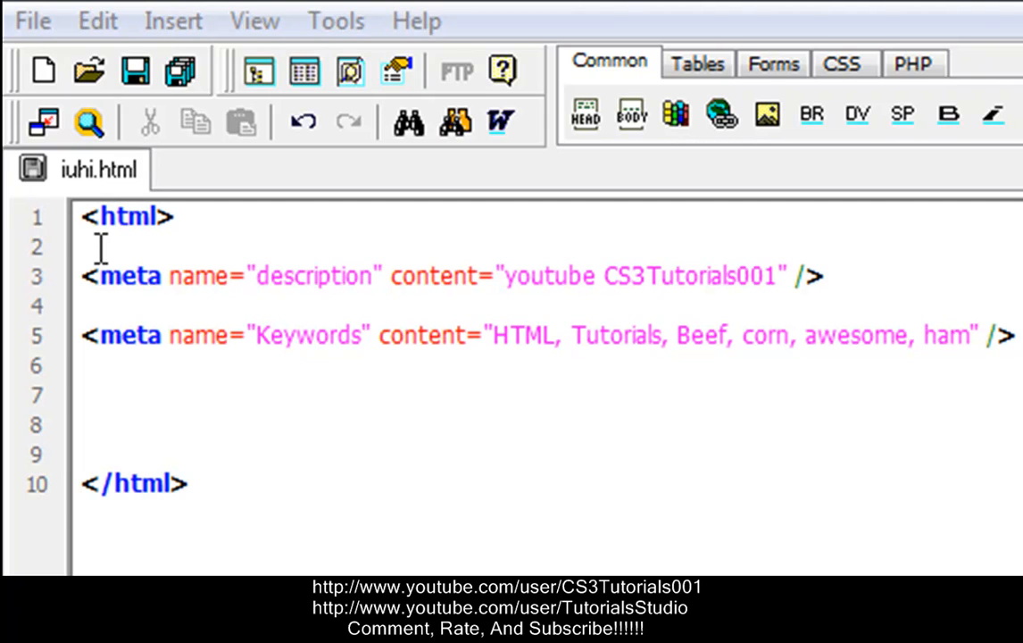
pyautogui.moveTo(100, 248)
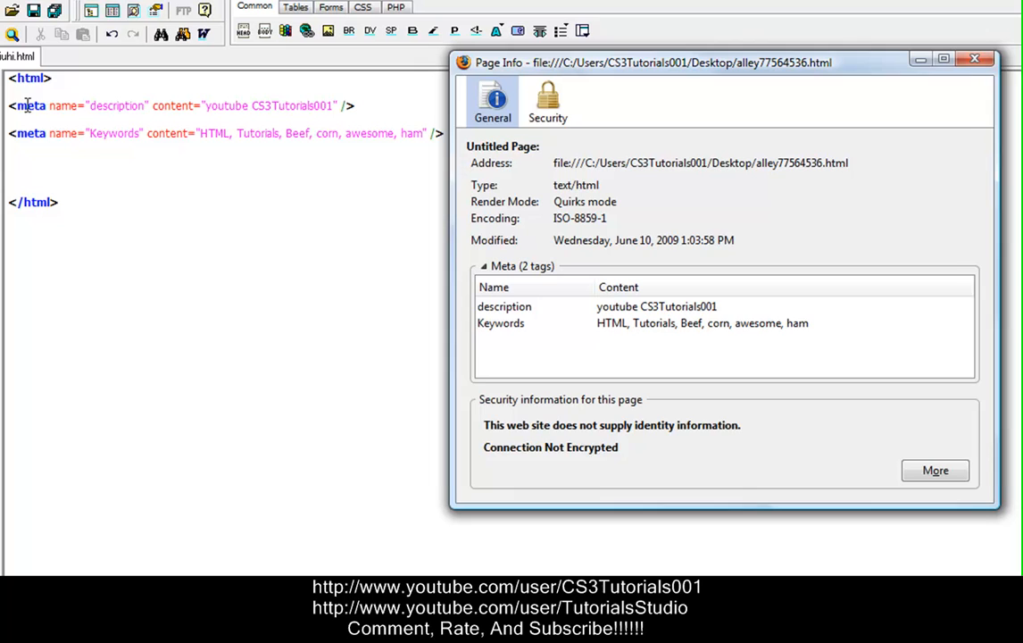
# Check the Meta list in Firefox's Page Info General tab shows both tags, then close the window.
pyautogui.click(497, 287)
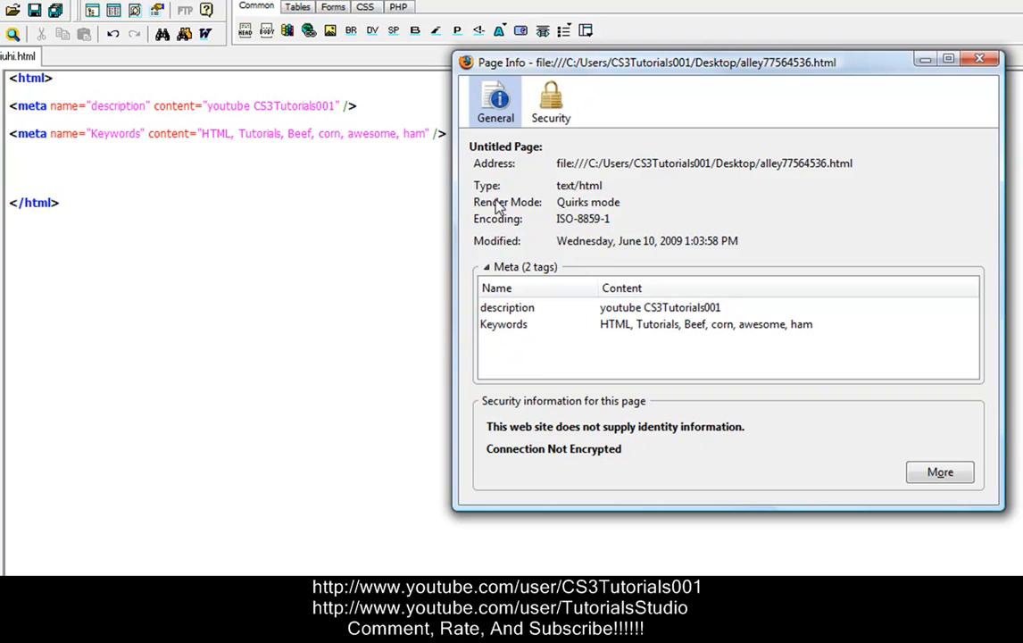
pyautogui.moveTo(389, 214)
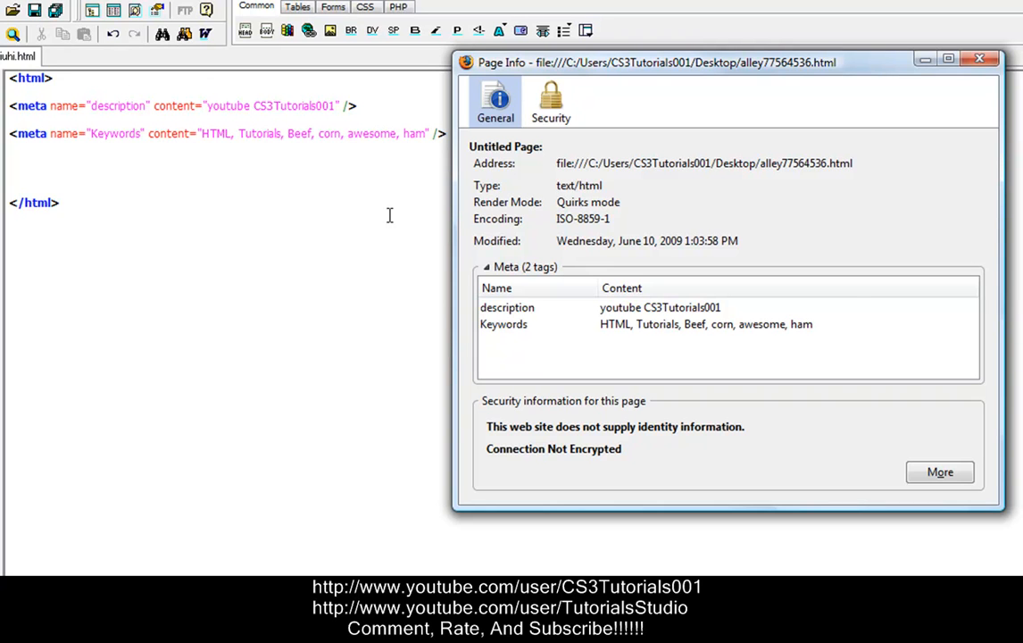
pyautogui.moveTo(55, 150)
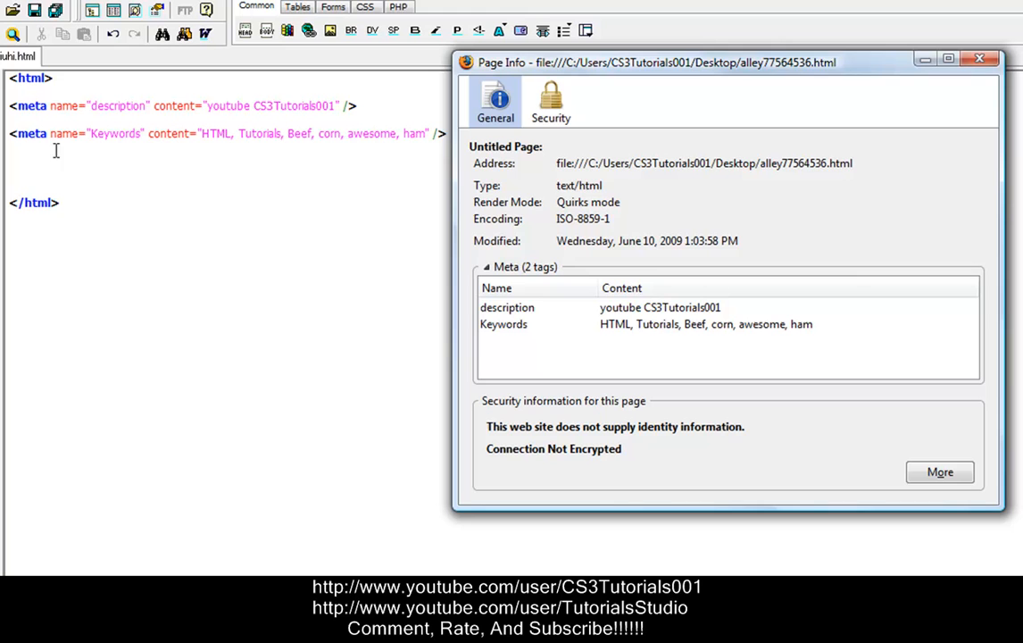
pyautogui.moveTo(454, 348)
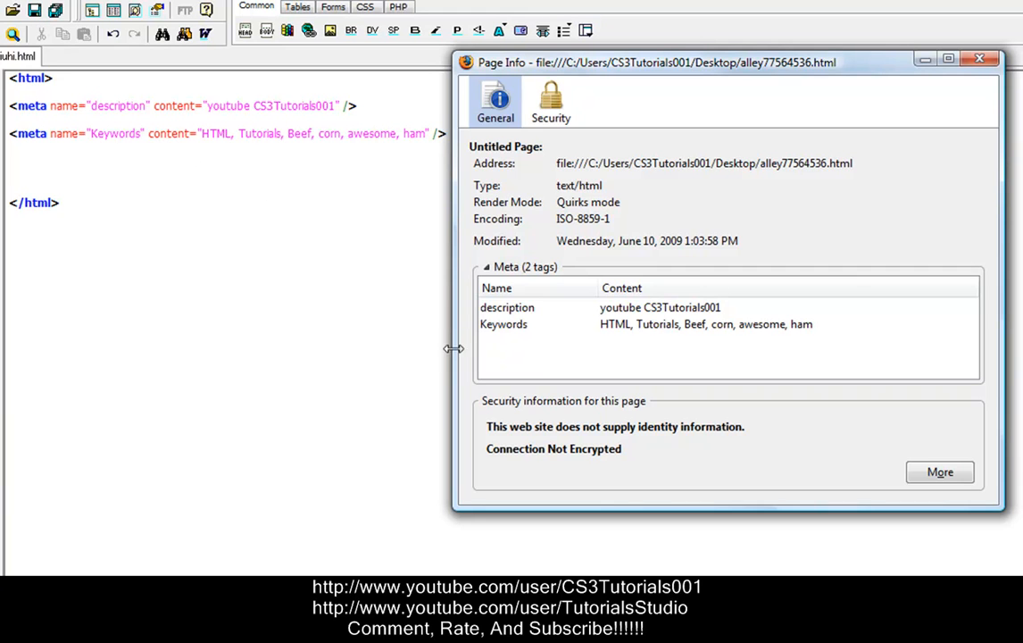
pyautogui.moveTo(575, 350)
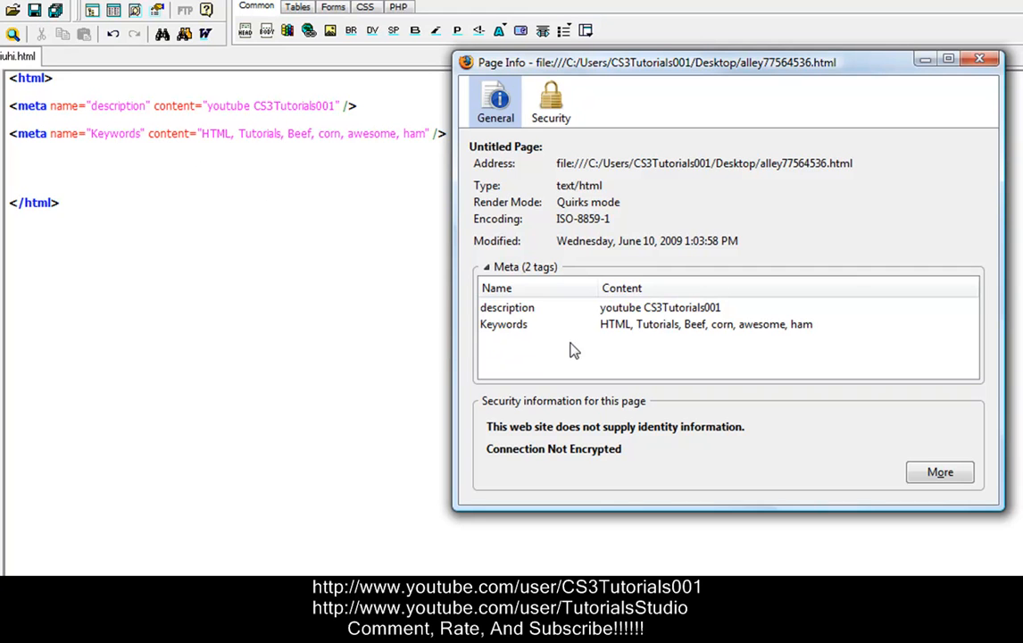
pyautogui.moveTo(634, 334)
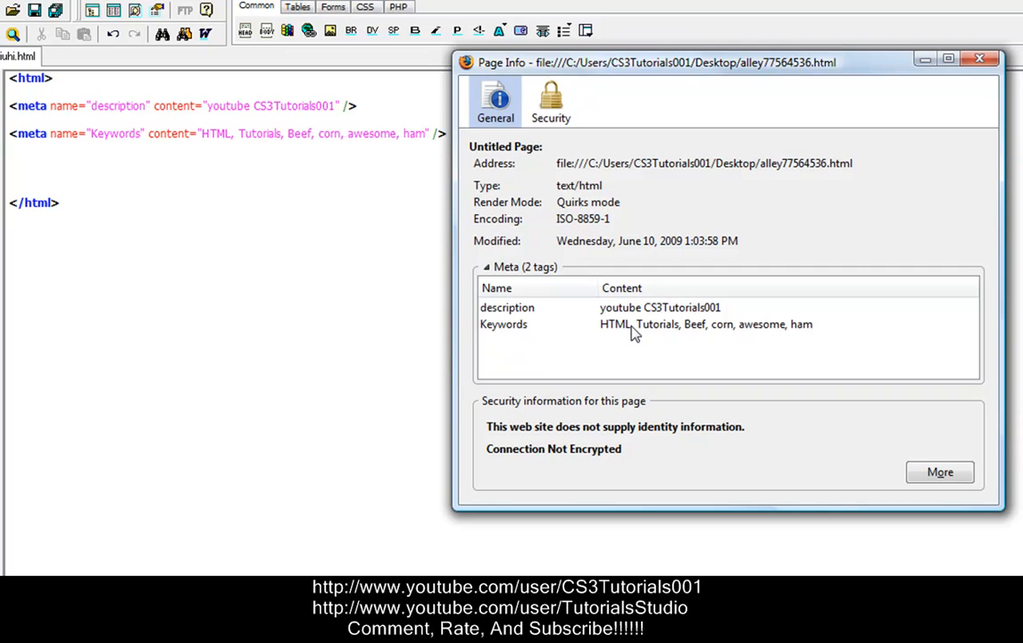
pyautogui.moveTo(614, 329)
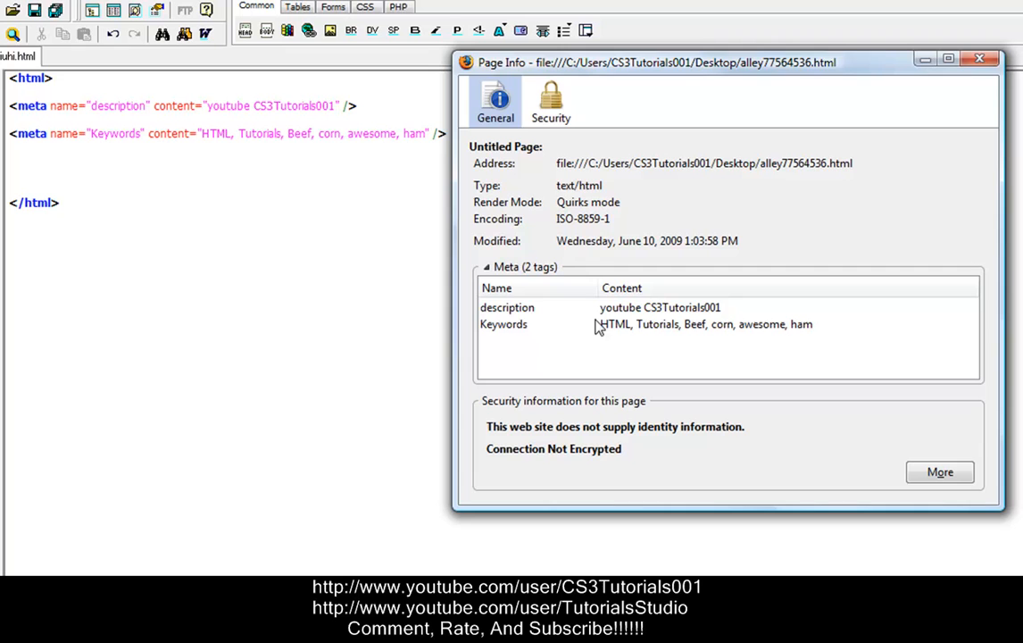
pyautogui.moveTo(652, 341)
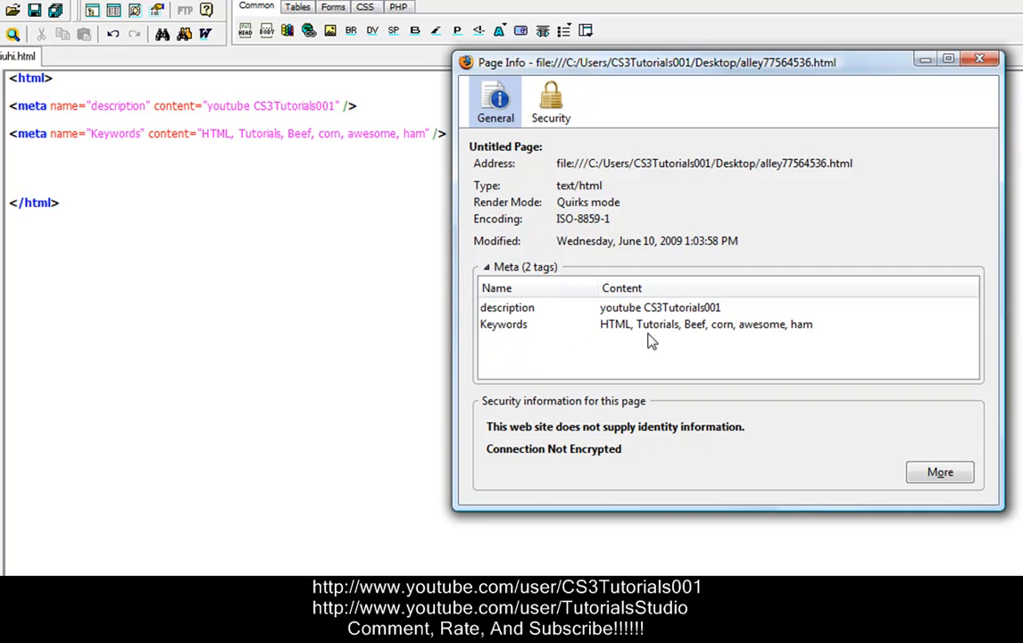
pyautogui.moveTo(784, 343)
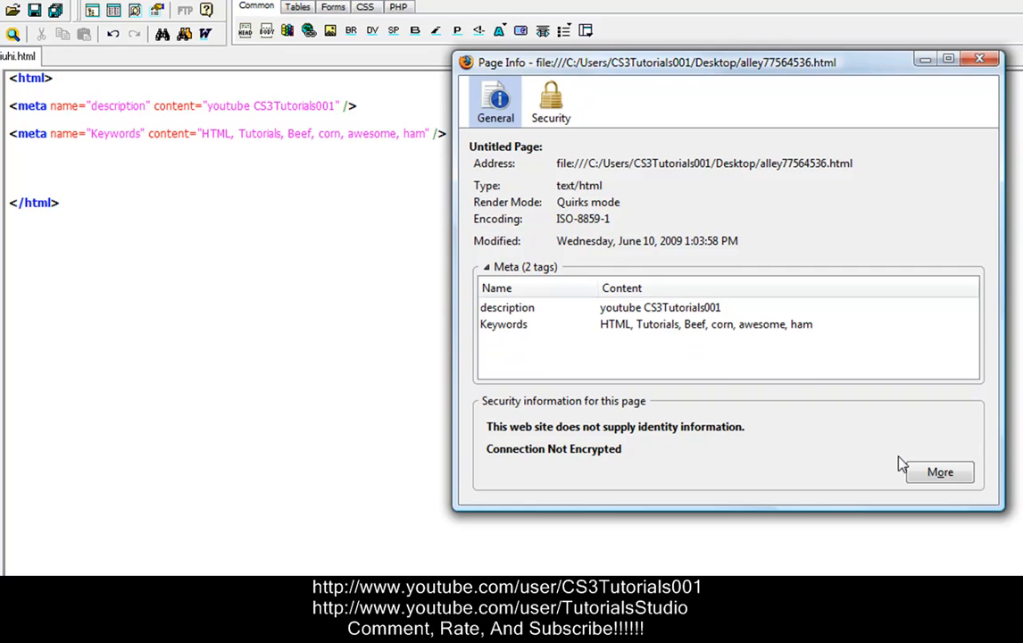
pyautogui.moveTo(821, 195)
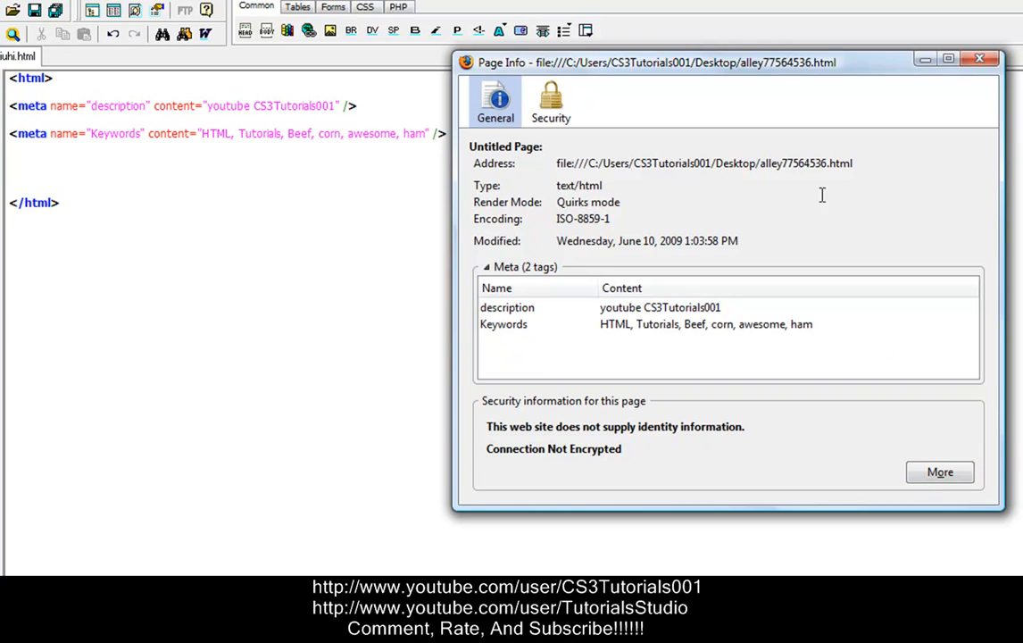
pyautogui.moveTo(978, 59)
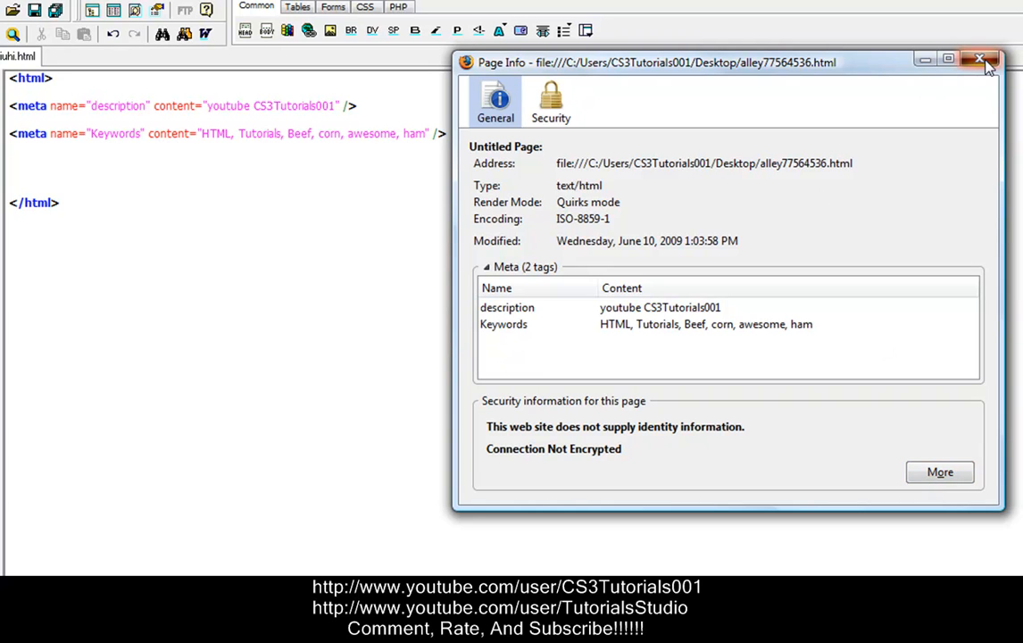
pyautogui.moveTo(977, 97)
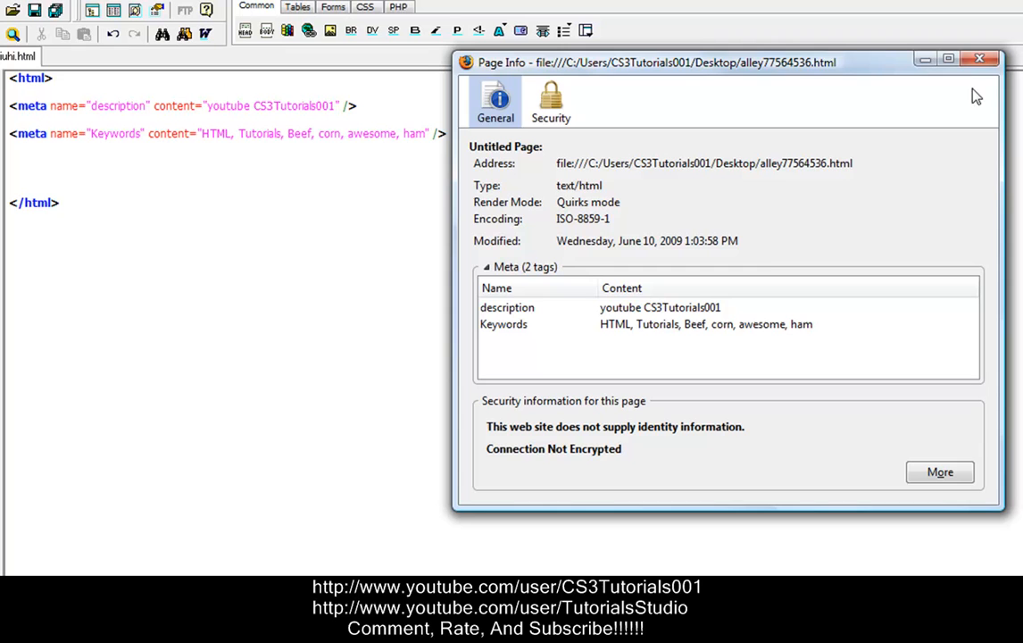
pyautogui.moveTo(650, 389)
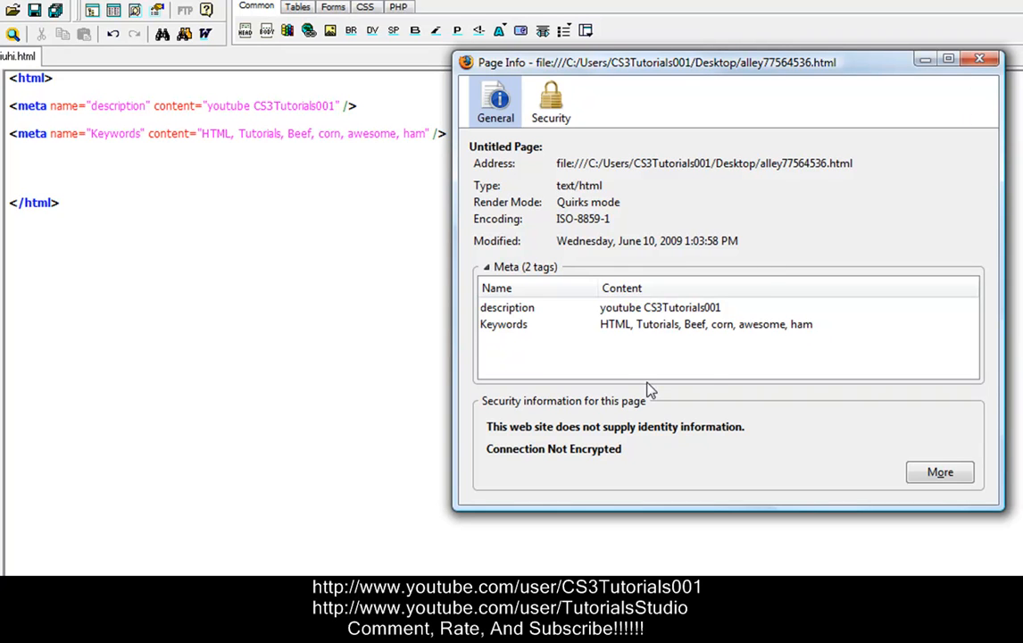
pyautogui.moveTo(528, 409)
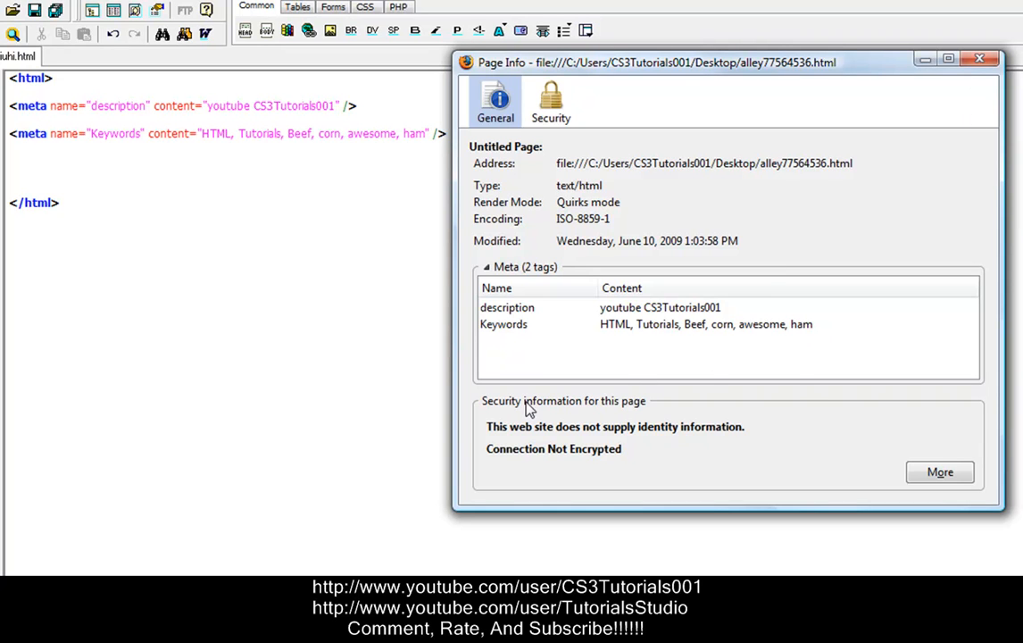
pyautogui.moveTo(847, 409)
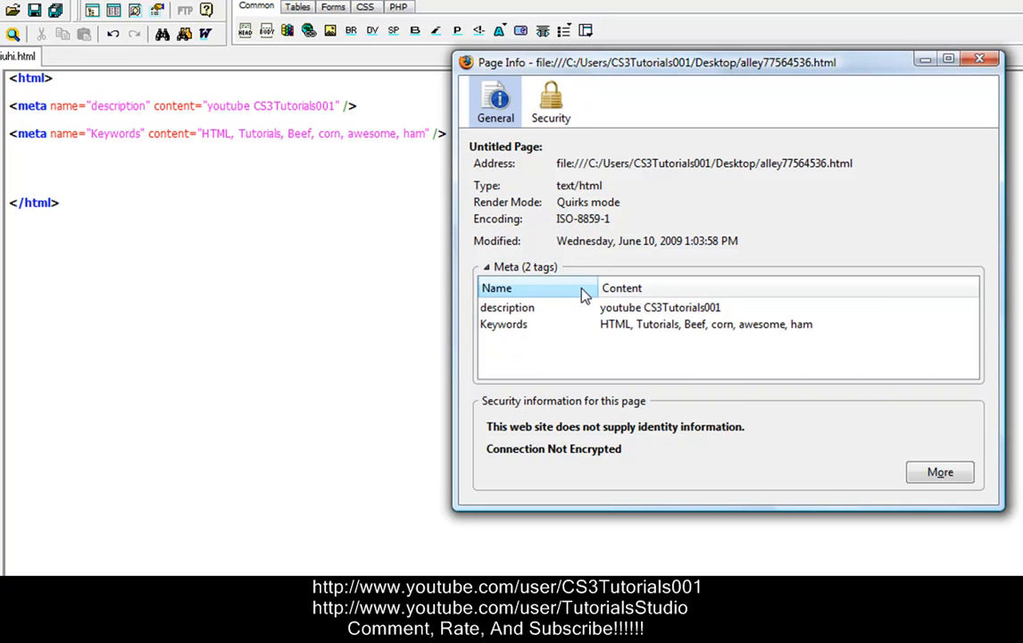
pyautogui.moveTo(579, 311)
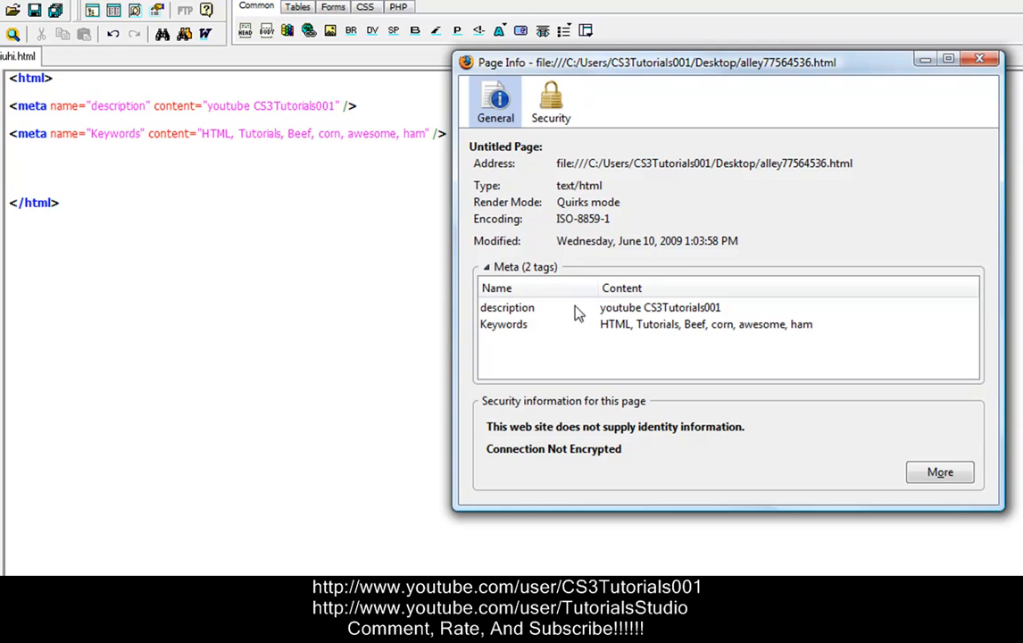
pyautogui.moveTo(502, 325)
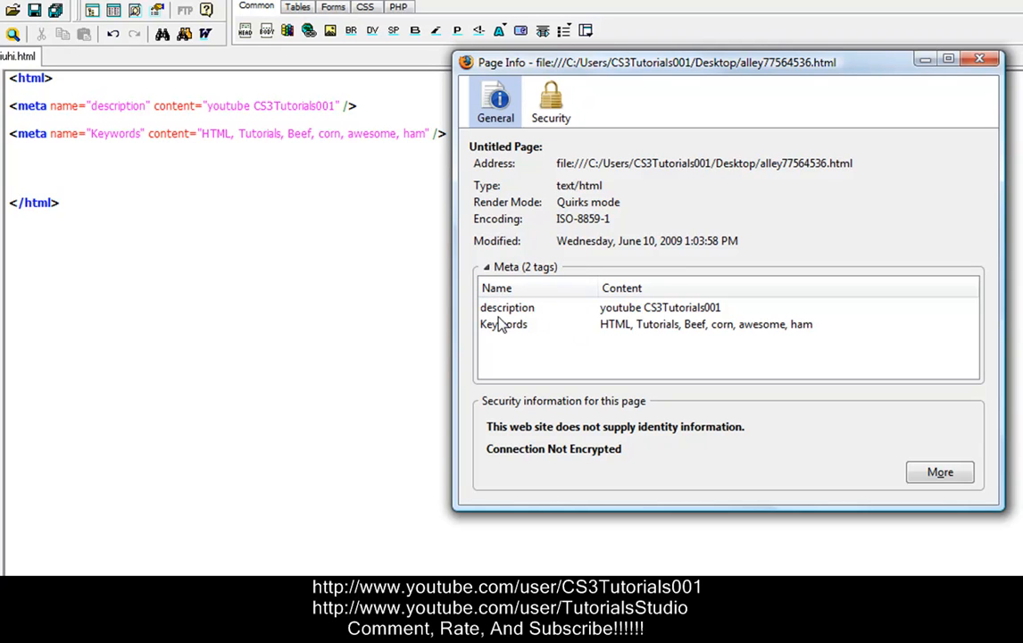
pyautogui.moveTo(136, 146)
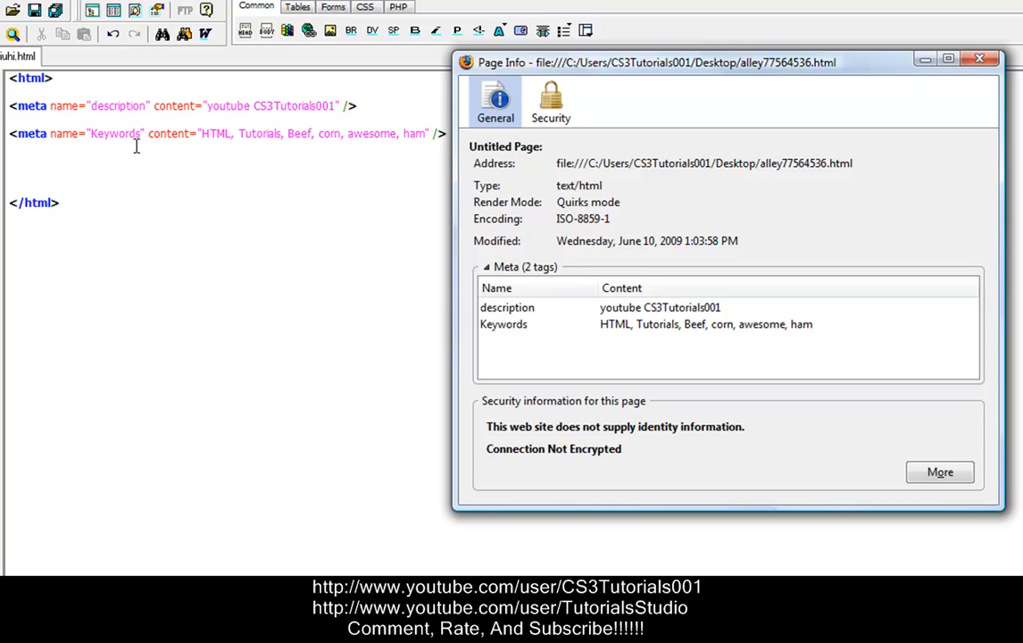
pyautogui.moveTo(668, 319)
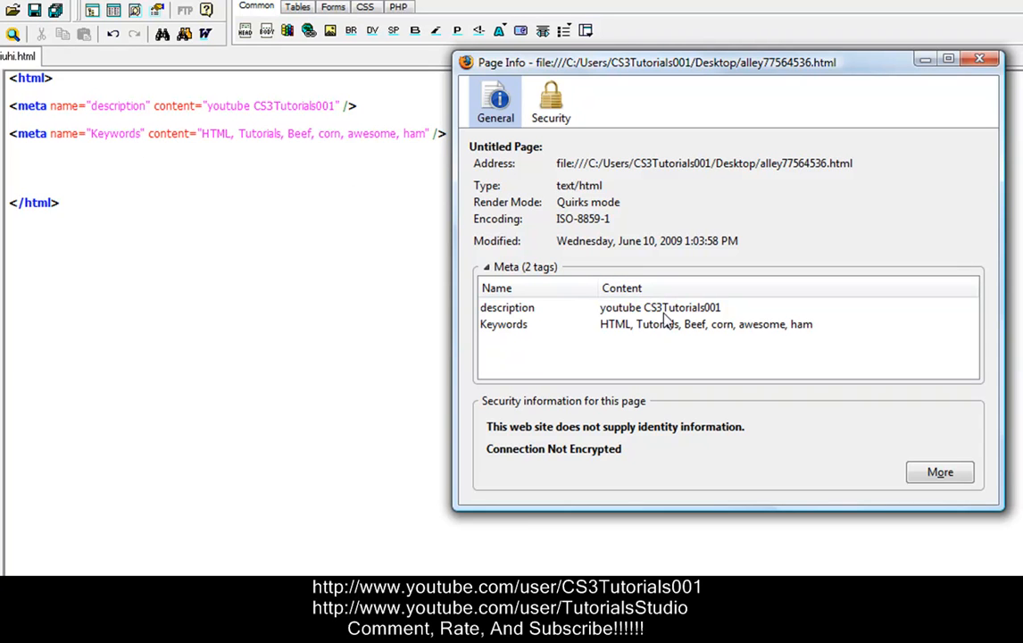
pyautogui.moveTo(625, 318)
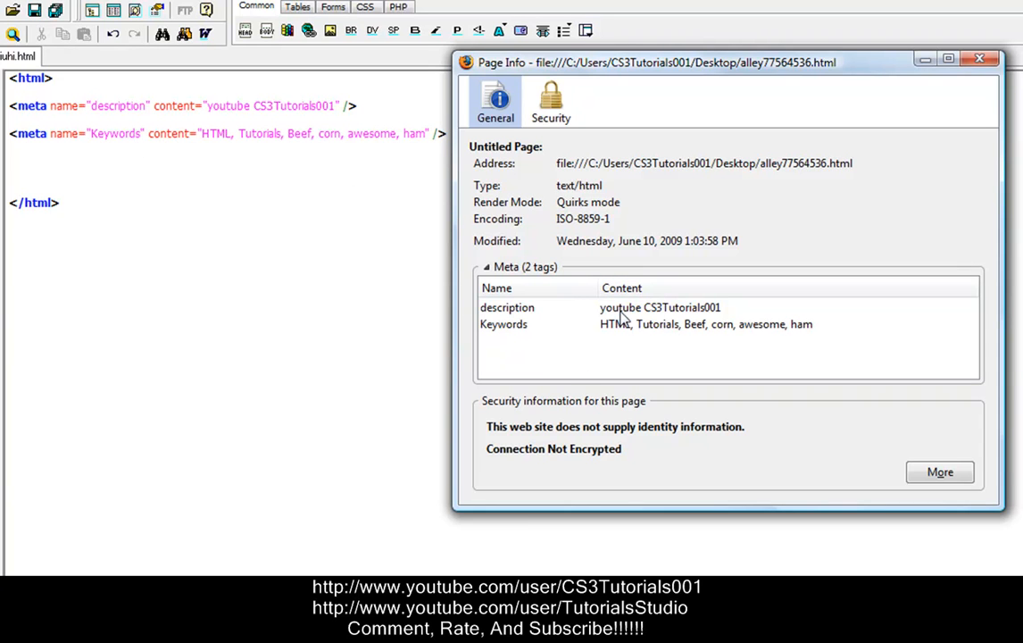
pyautogui.moveTo(753, 343)
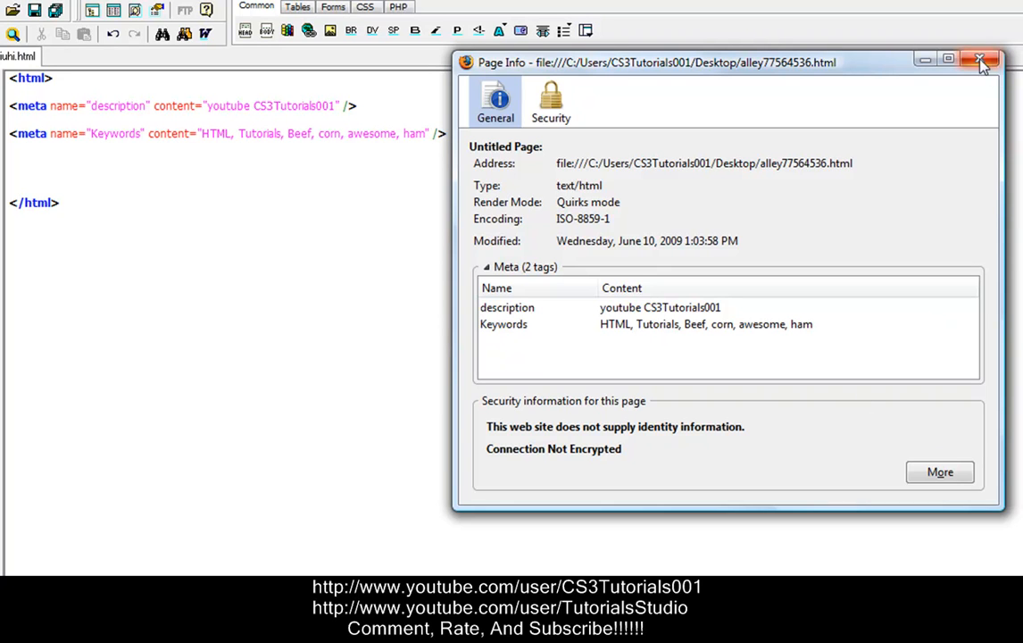
pyautogui.click(981, 61)
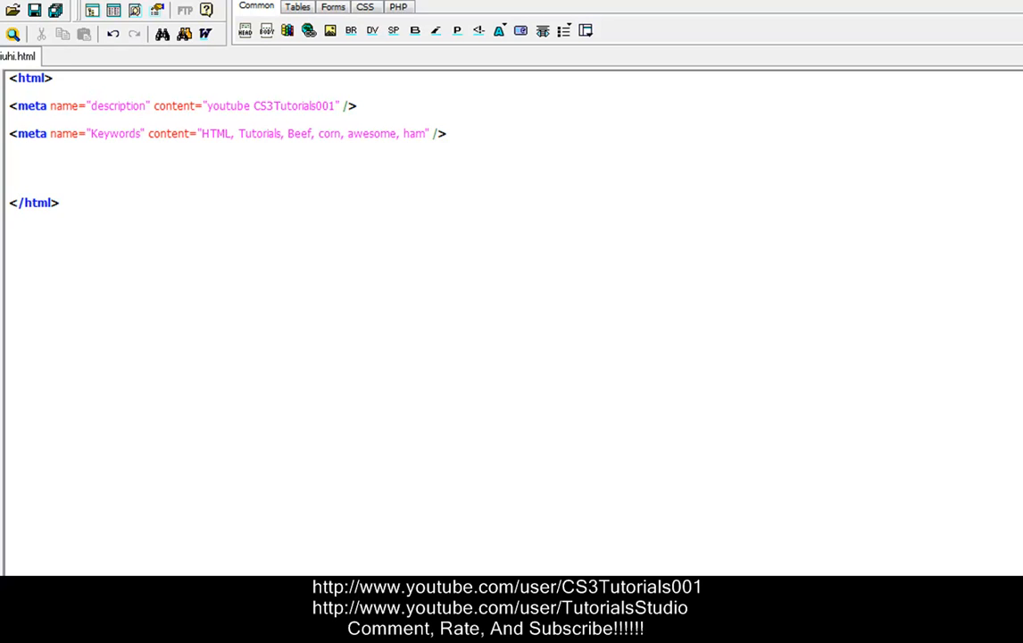
pyautogui.moveTo(737, 396)
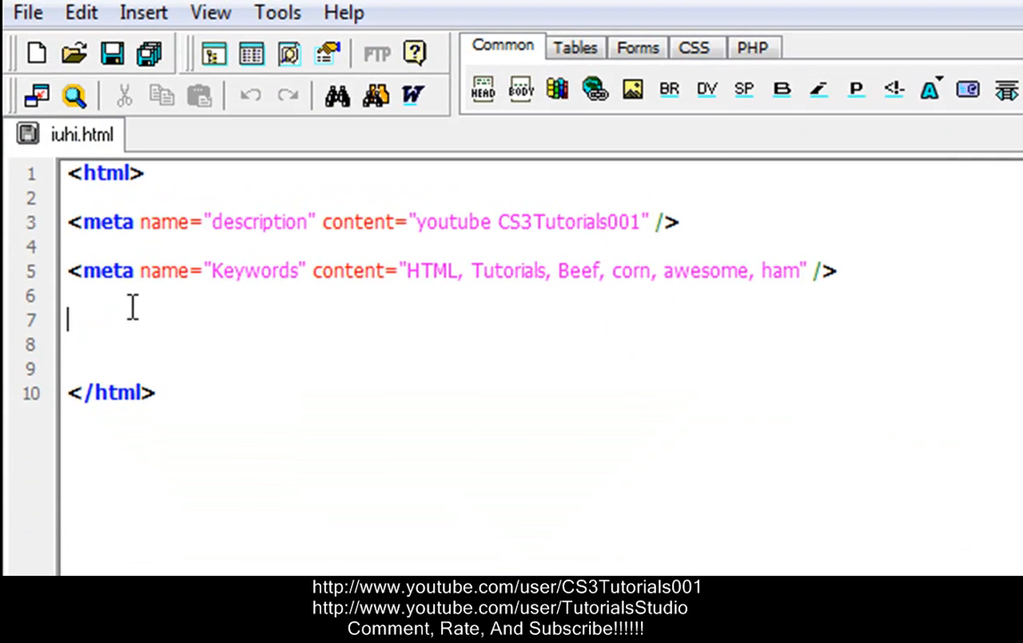
# Write <meta name="Security" content="Low" /> on line 7 and save the page.
pyautogui.write('<meta')
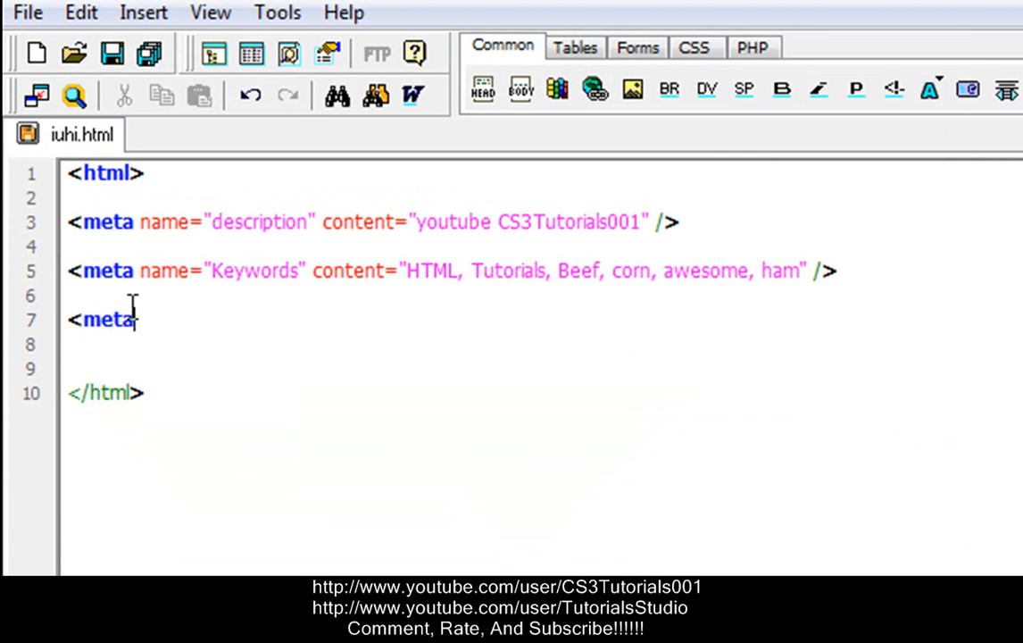
pyautogui.write('na')
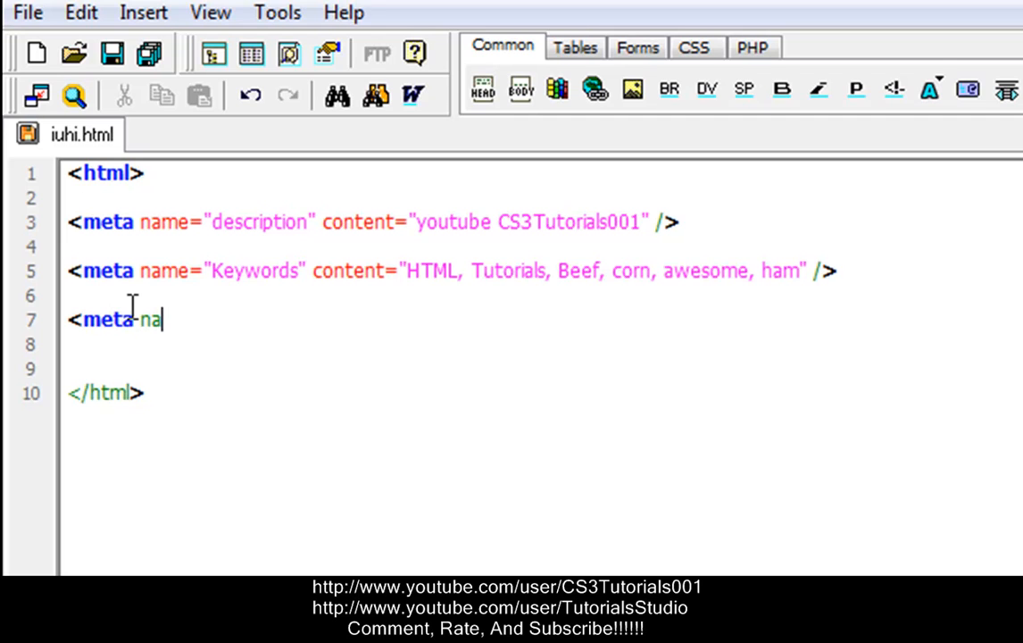
pyautogui.write('me="Se')
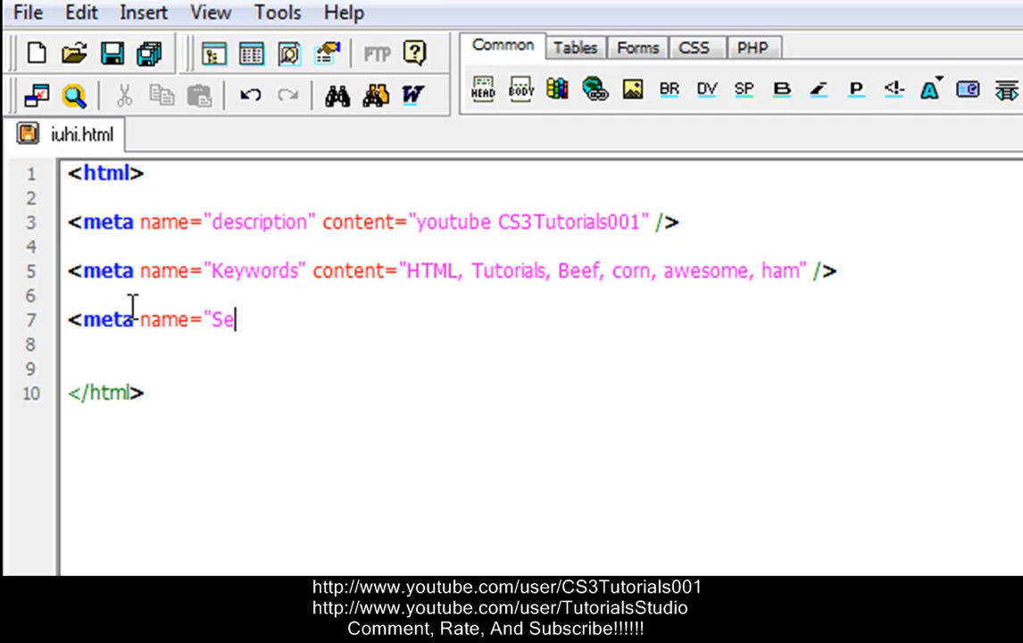
pyautogui.write('cur')
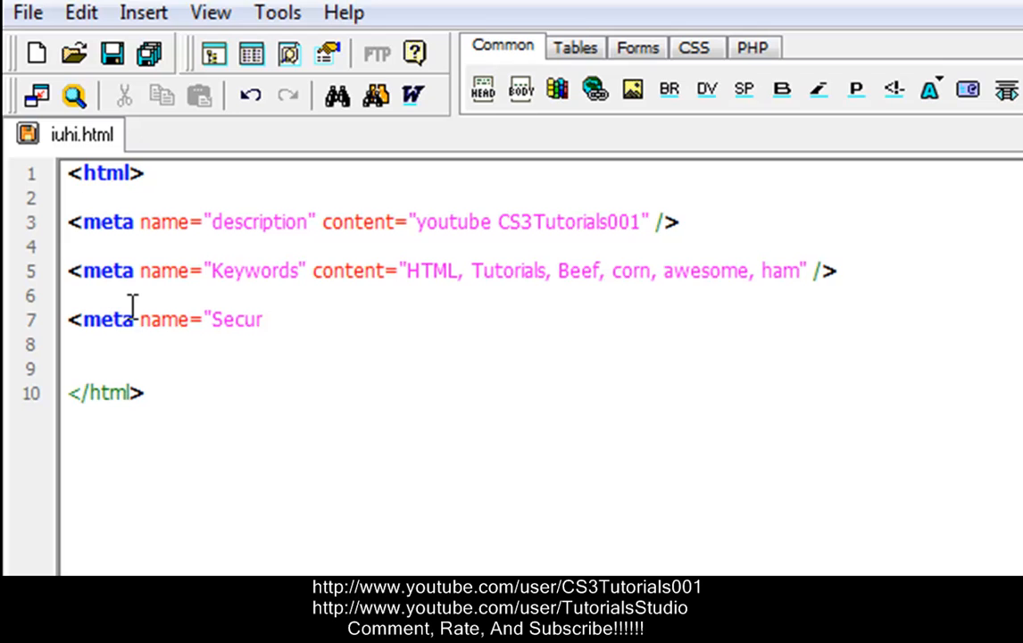
pyautogui.write('ity')
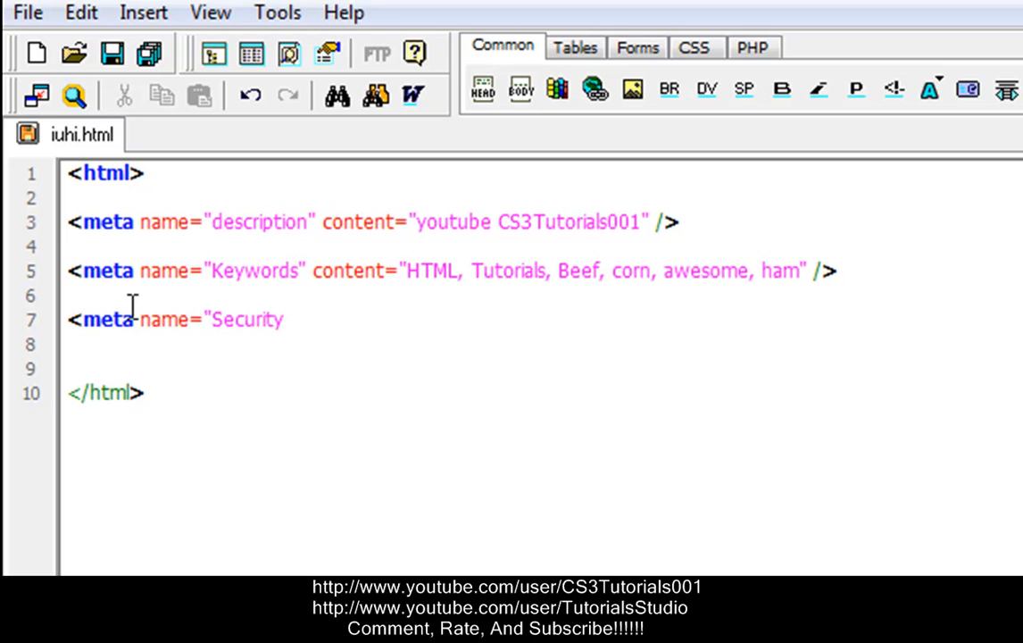
pyautogui.write('content=')
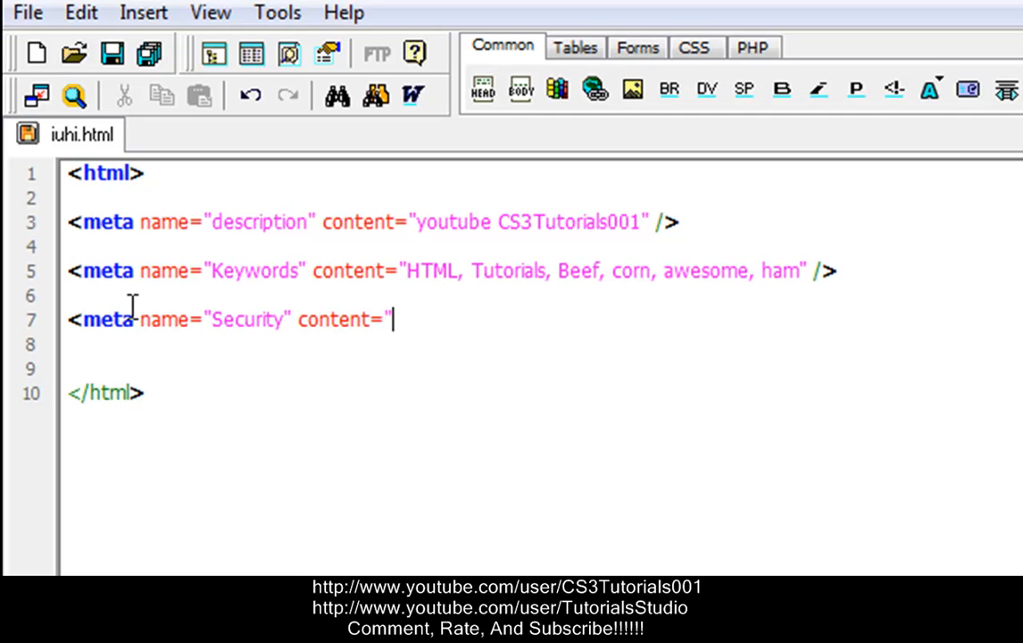
pyautogui.write('Low')
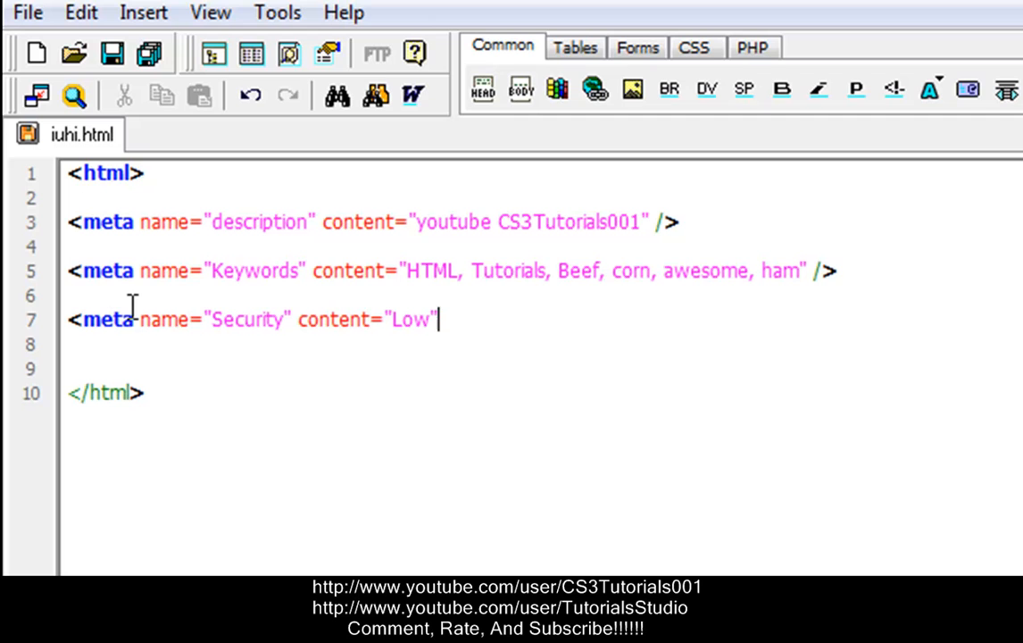
pyautogui.write('/>')
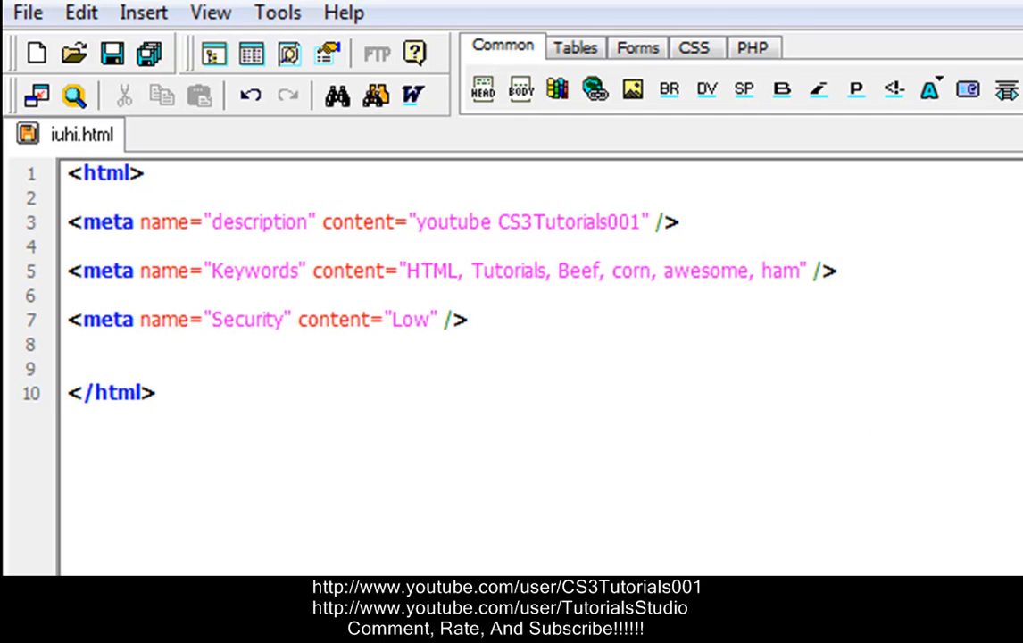
pyautogui.click(679, 221)
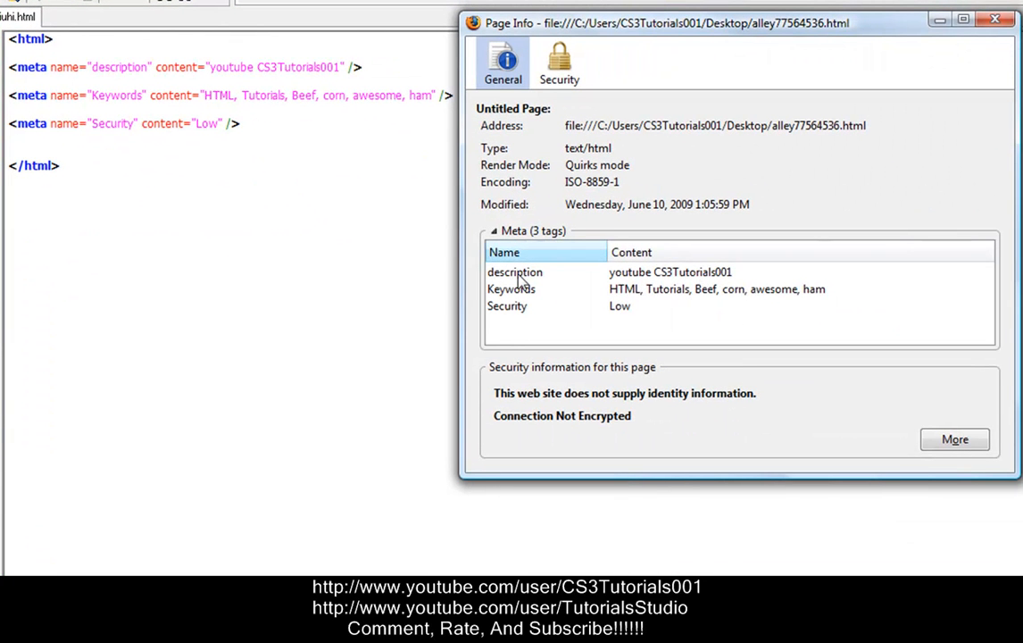
pyautogui.moveTo(621, 318)
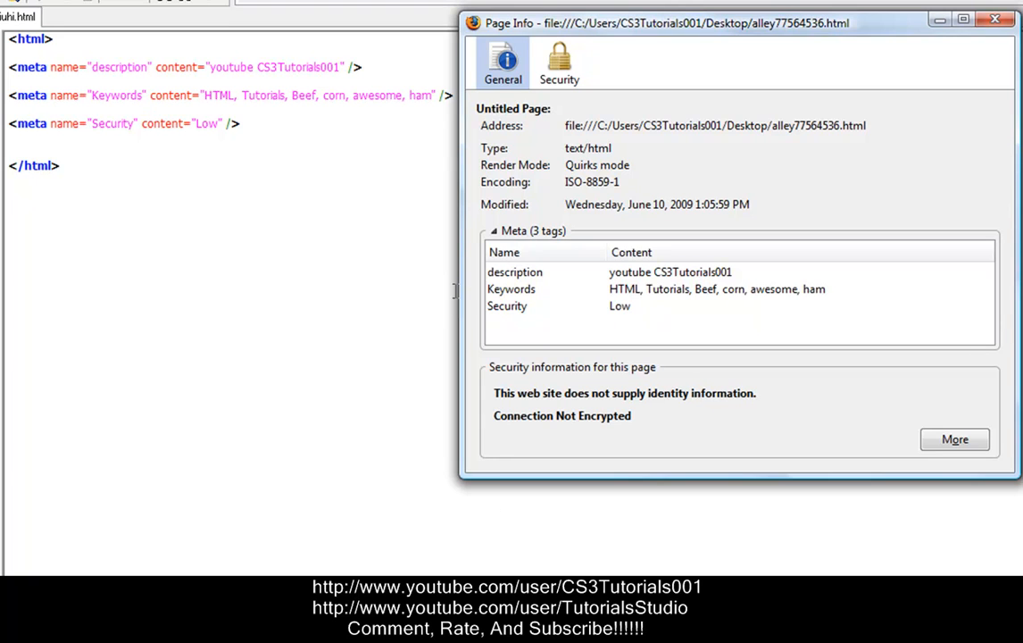
pyautogui.moveTo(508, 307)
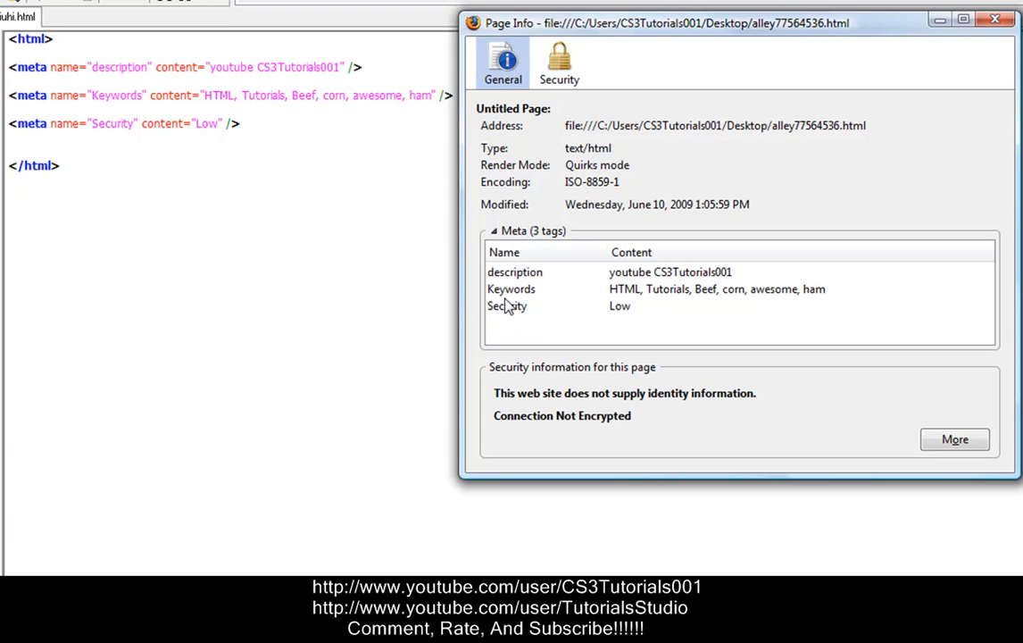
pyautogui.moveTo(432, 211)
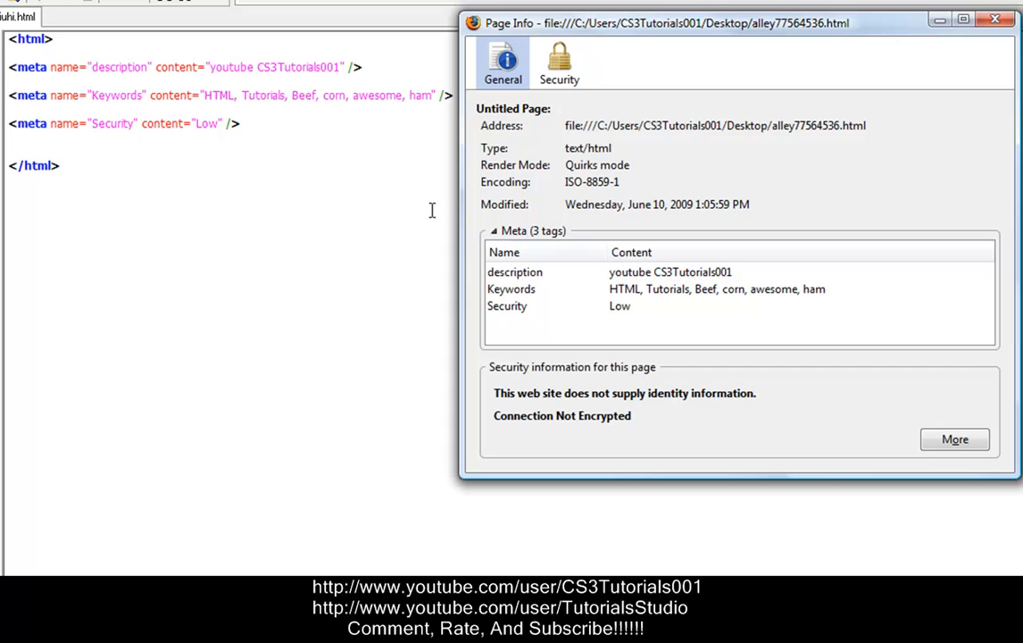
pyautogui.moveTo(618, 330)
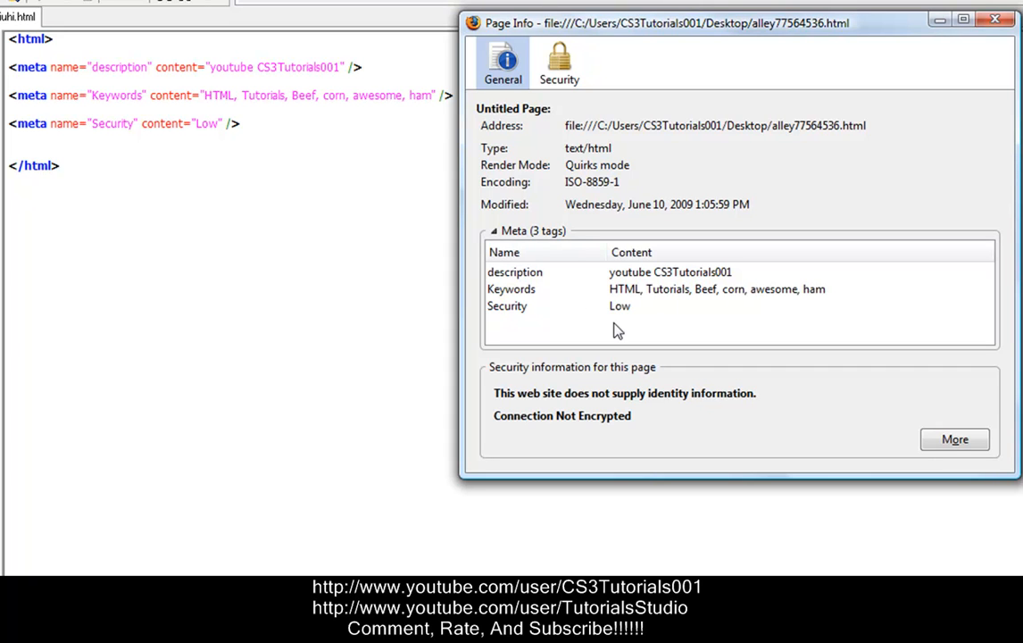
pyautogui.moveTo(965, 18)
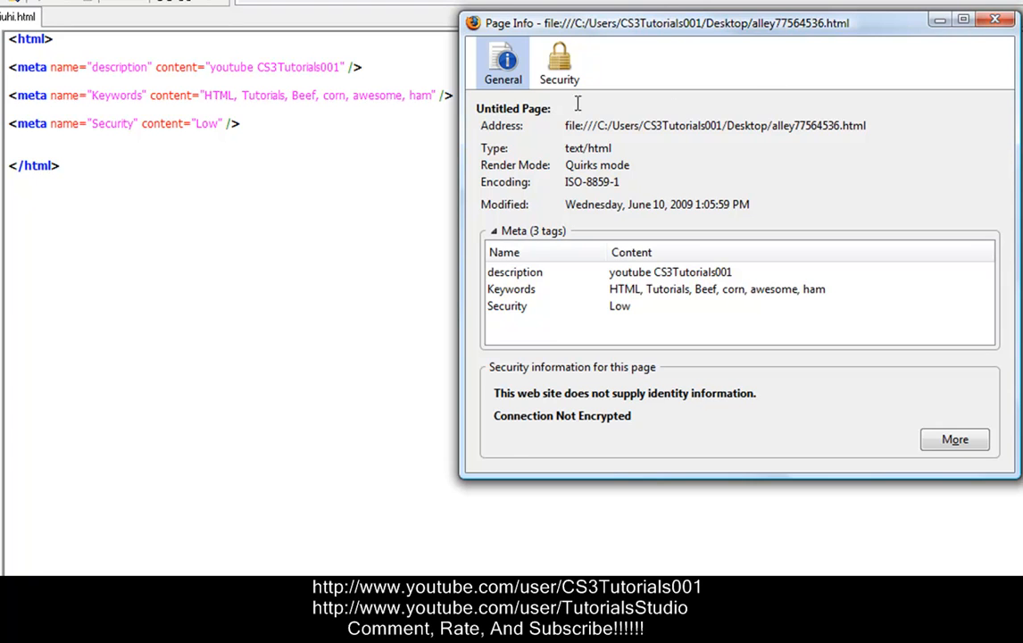
# Show the Security details in Firefox's Page Info after confirming three meta tags are listed.
pyautogui.click(557, 63)
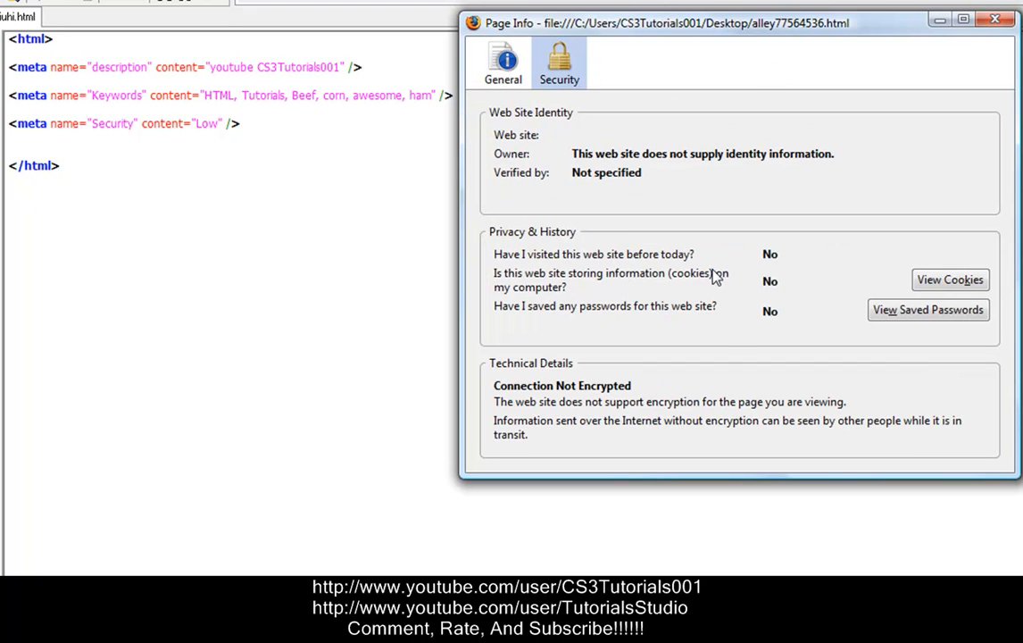
pyautogui.moveTo(974, 82)
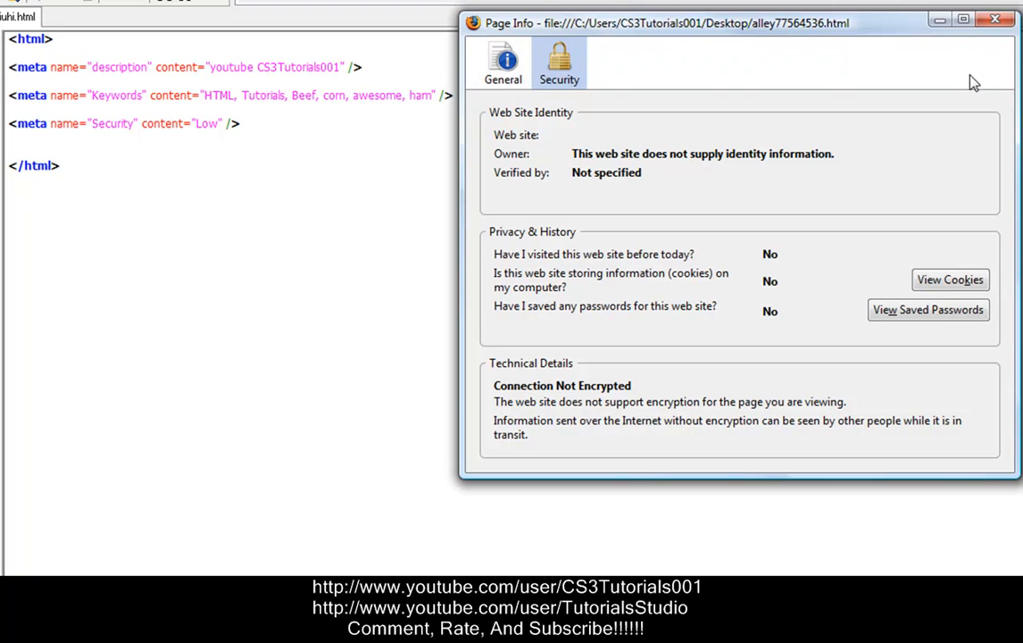
# With the Security tag removed, confirm Page Info lists two meta tags and close the window.
pyautogui.click(996, 18)
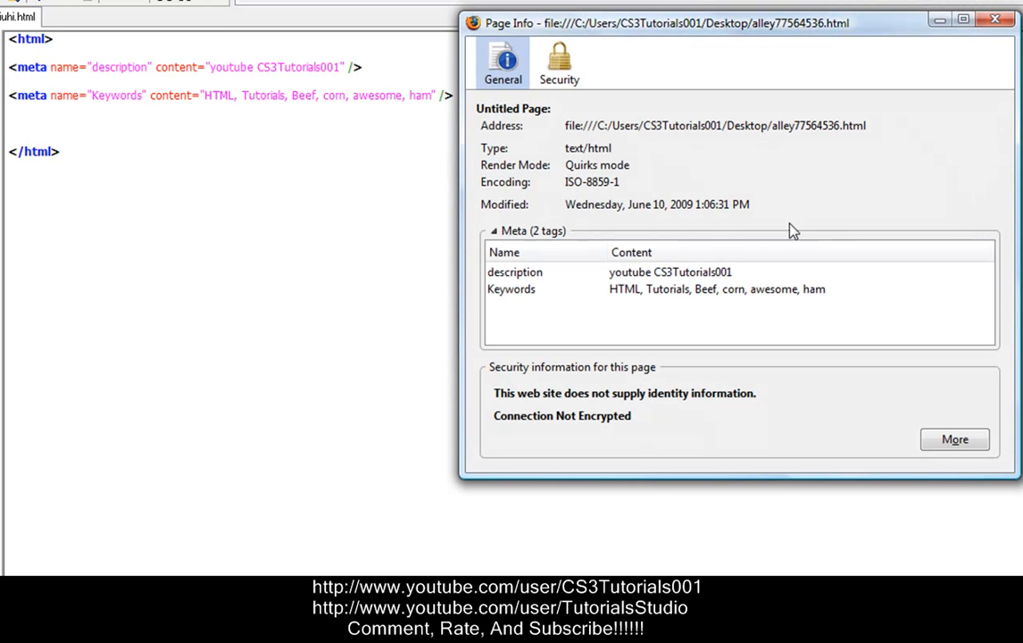
pyautogui.moveTo(553, 308)
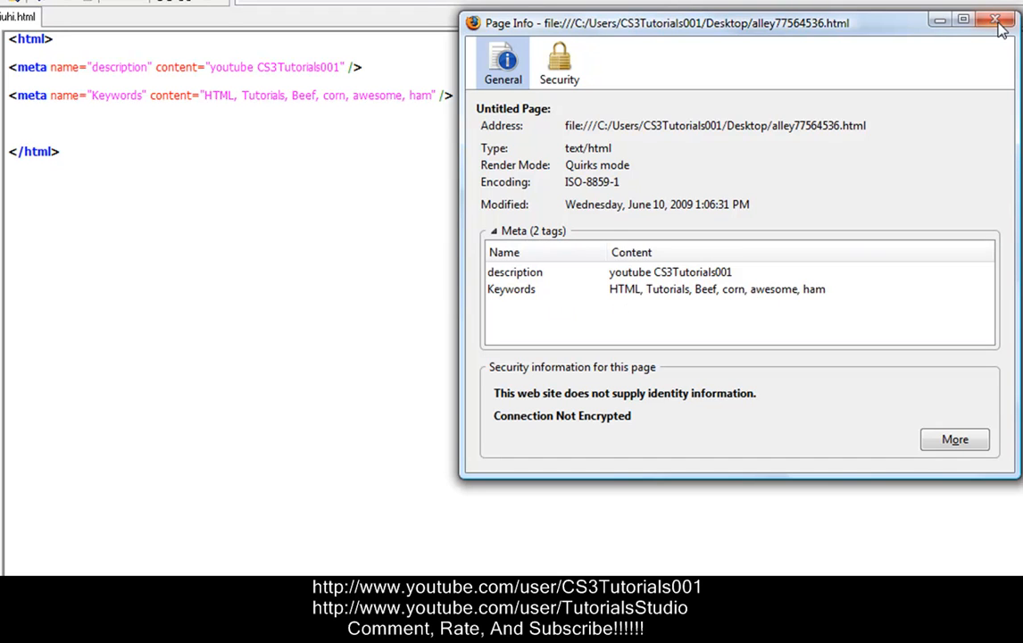
pyautogui.click(996, 19)
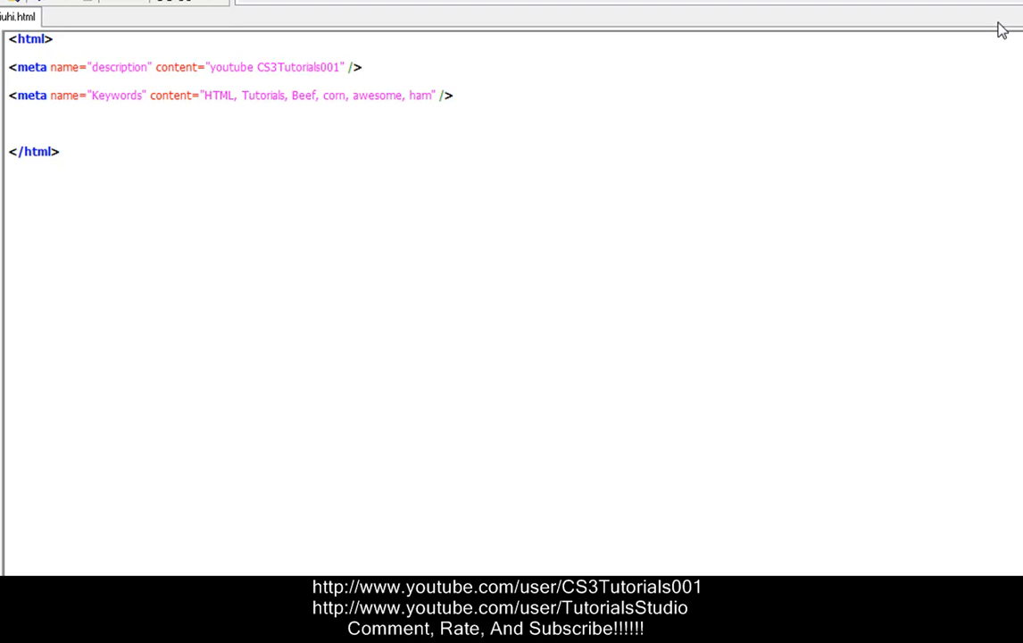
pyautogui.moveTo(414, 440)
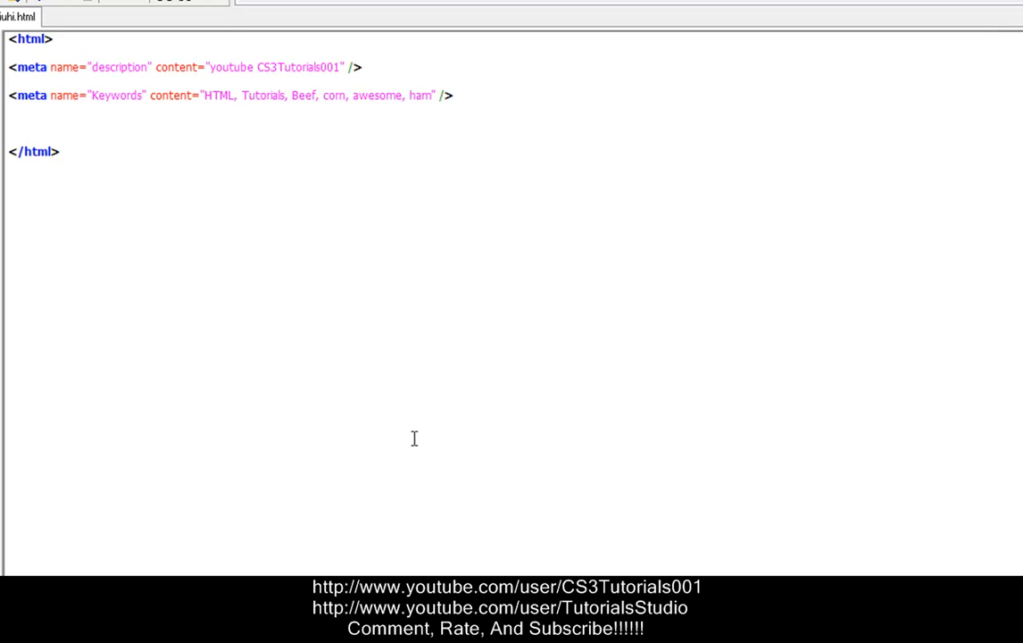